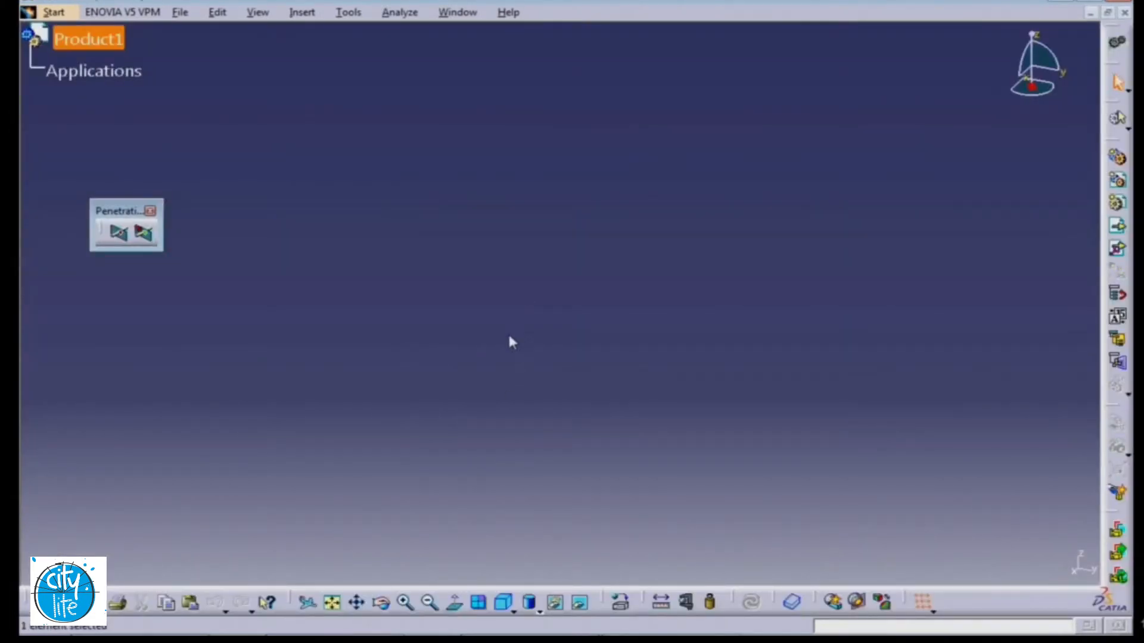
mouse_move(511, 336)
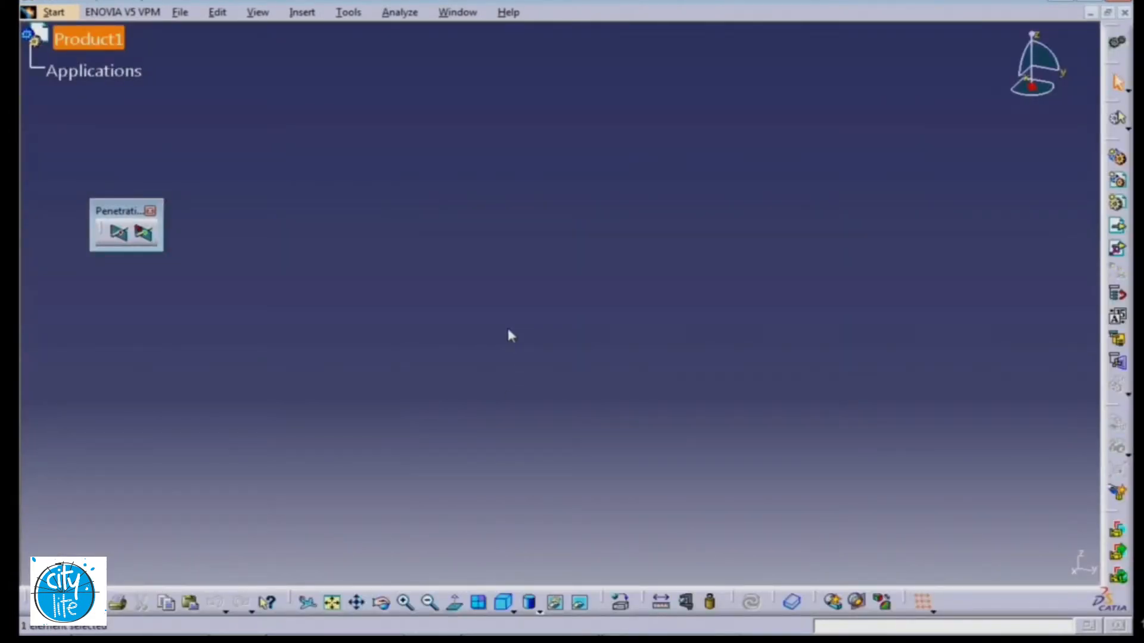
mouse_move(807, 105)
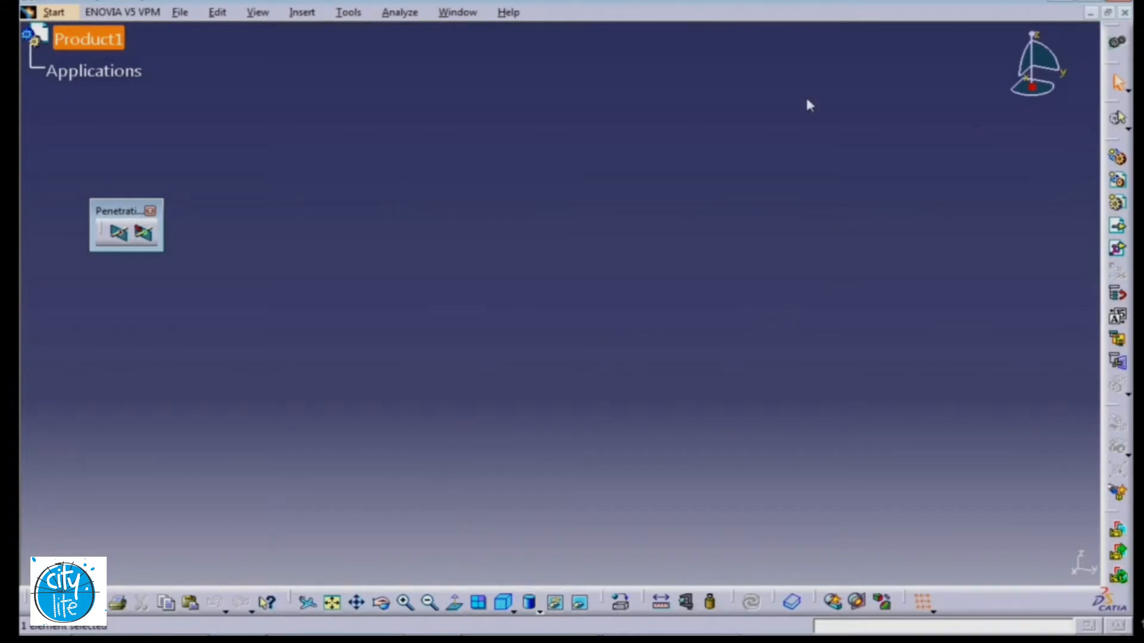
mouse_move(1109, 27)
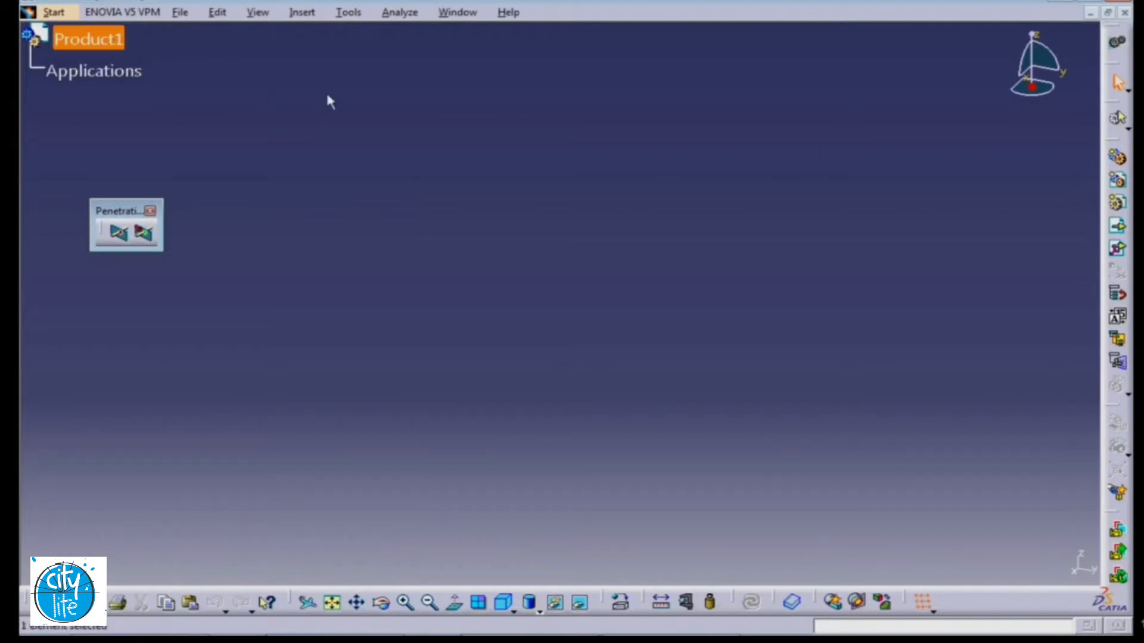
mouse_move(1022, 22)
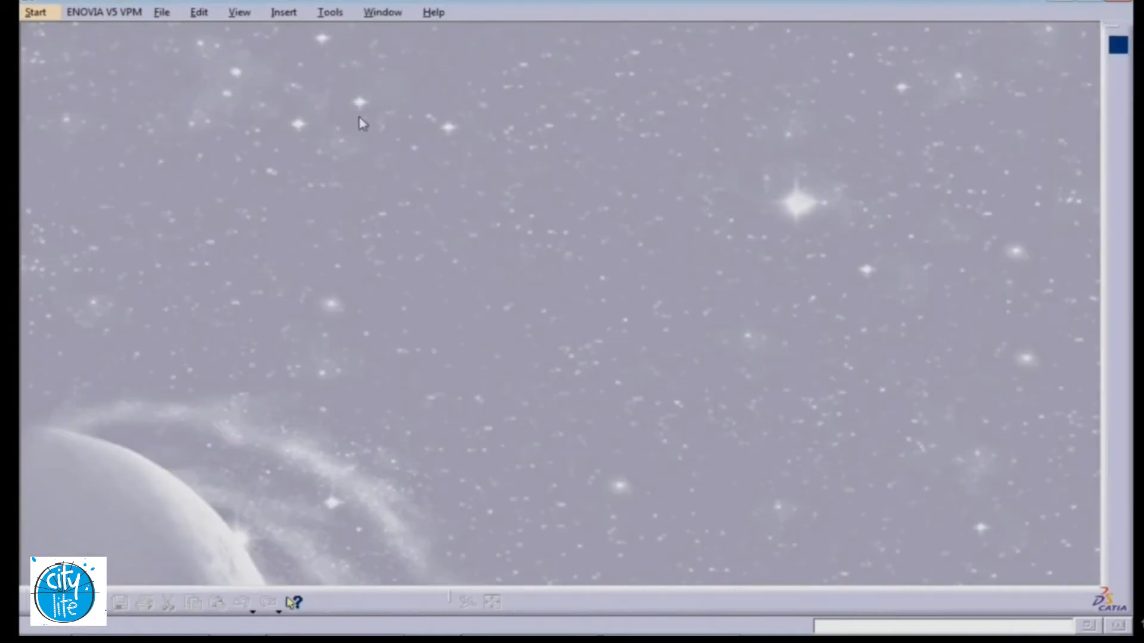
mouse_move(261, 171)
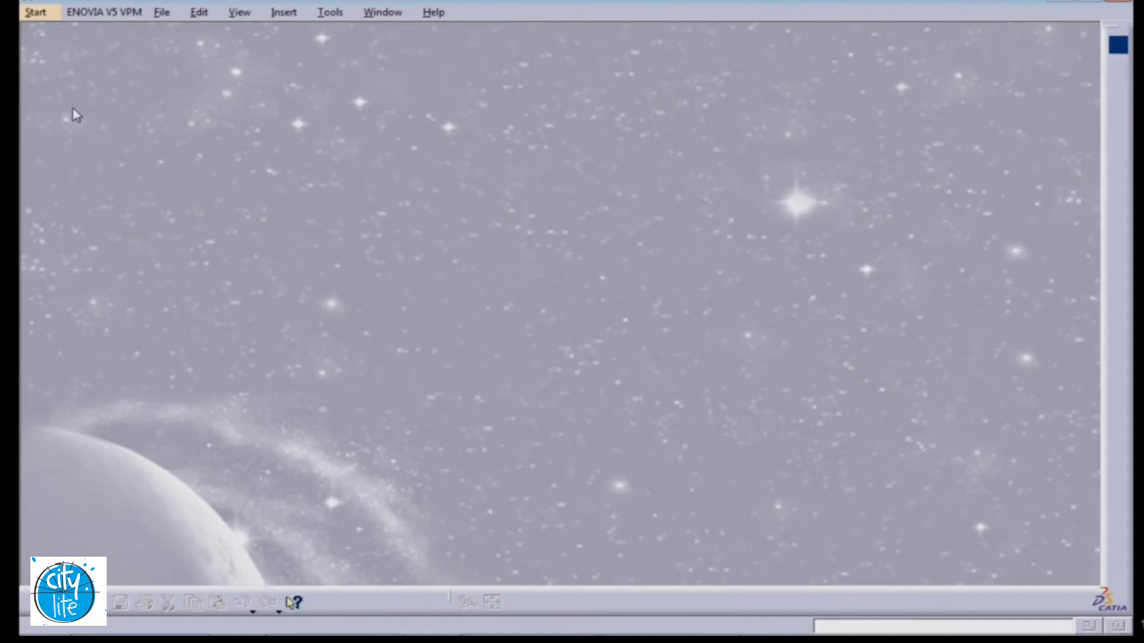
Start a new Part Design part, keeping the default name Part1.
click(34, 12)
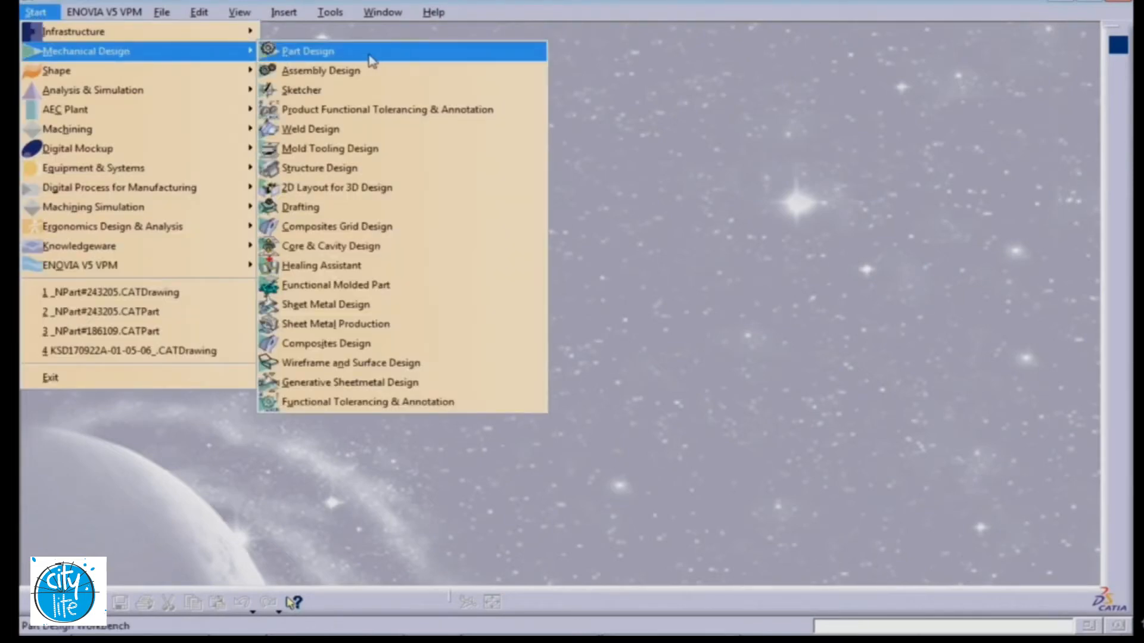
click(307, 50)
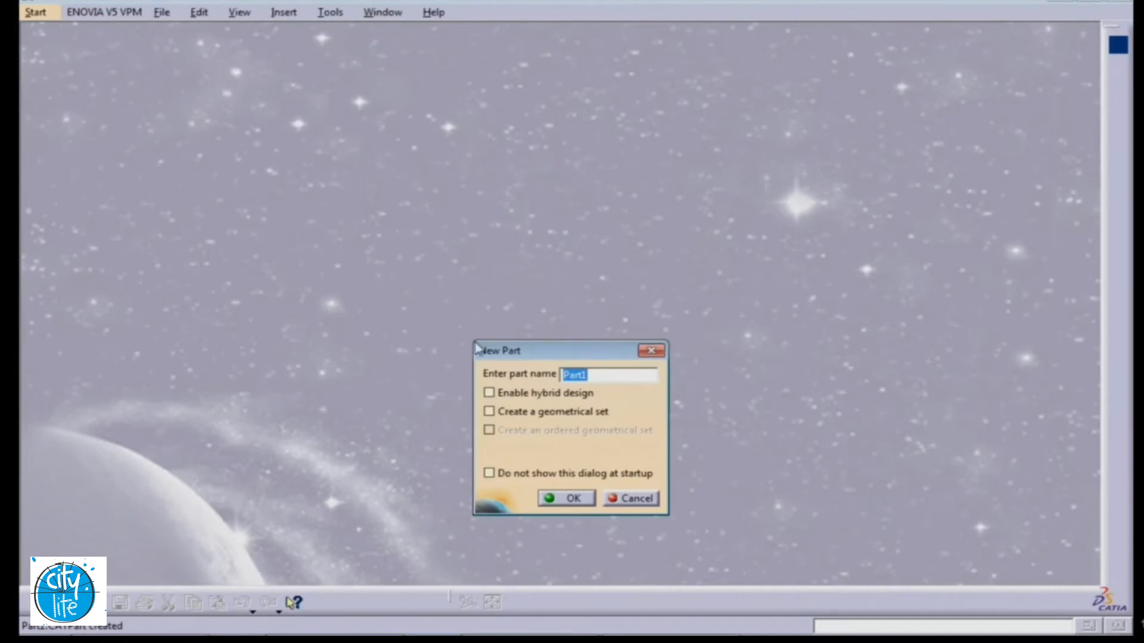
click(565, 498)
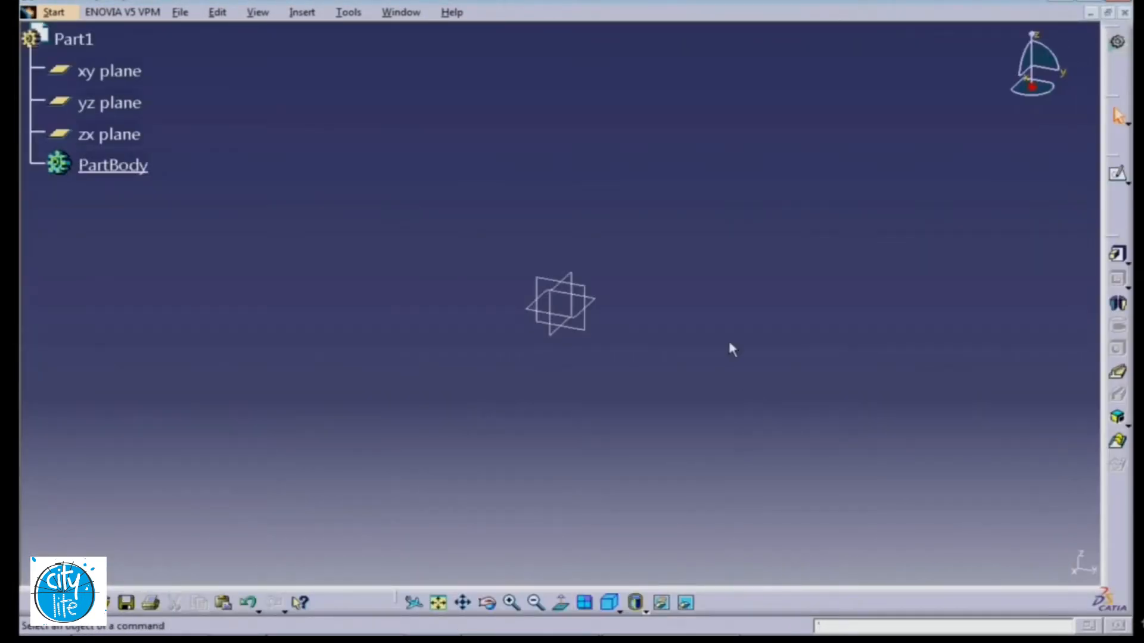
mouse_move(758, 355)
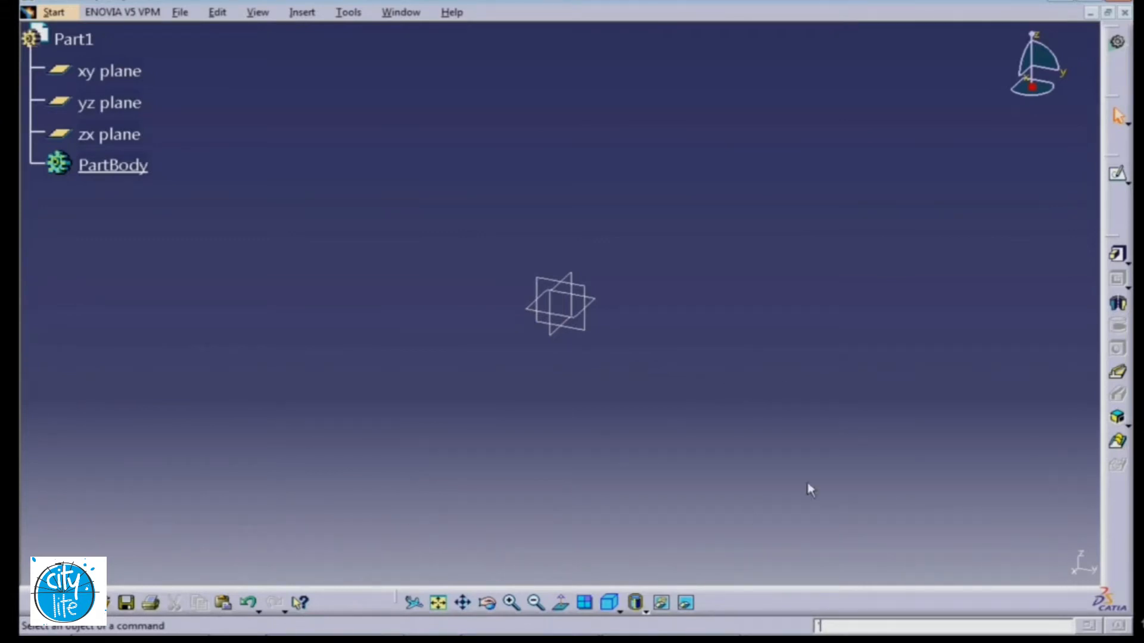
mouse_move(857, 298)
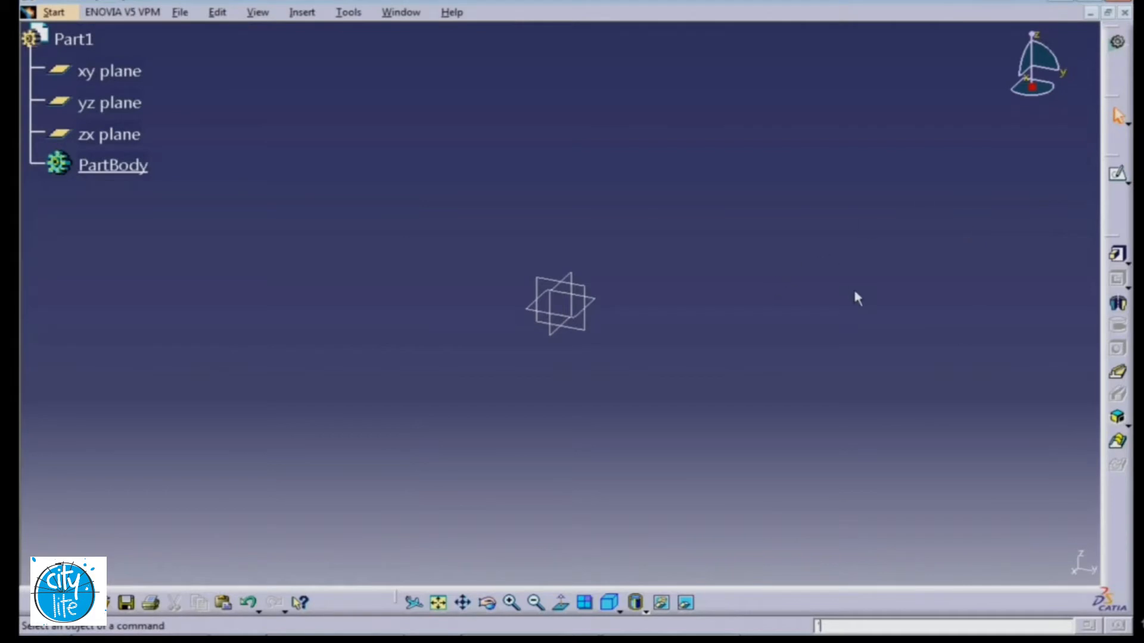
mouse_move(348, 12)
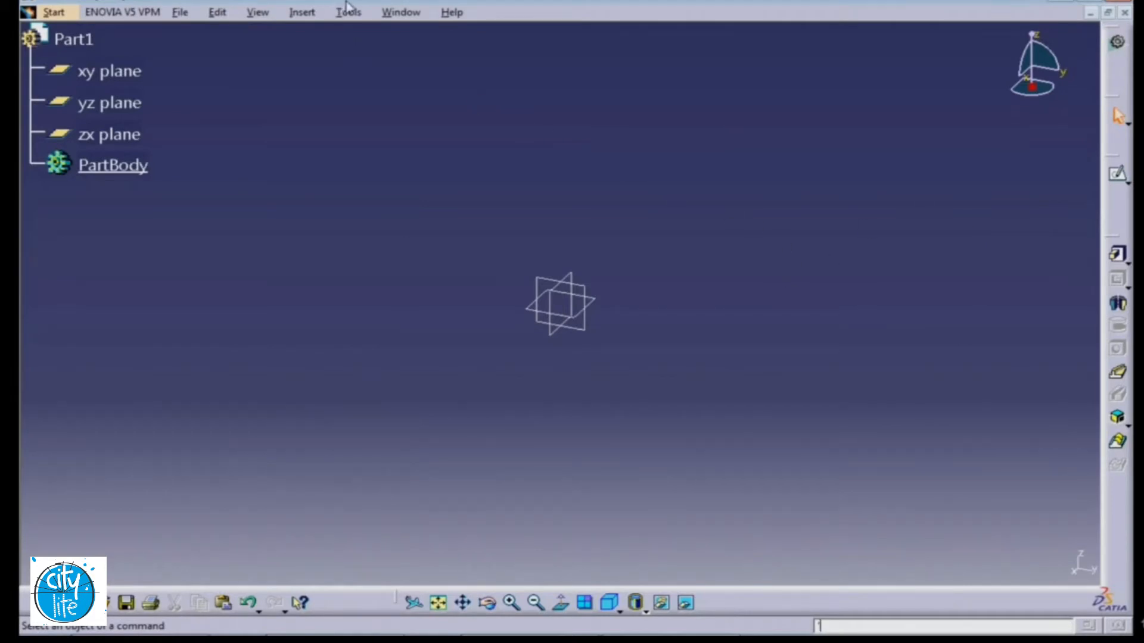
click(348, 12)
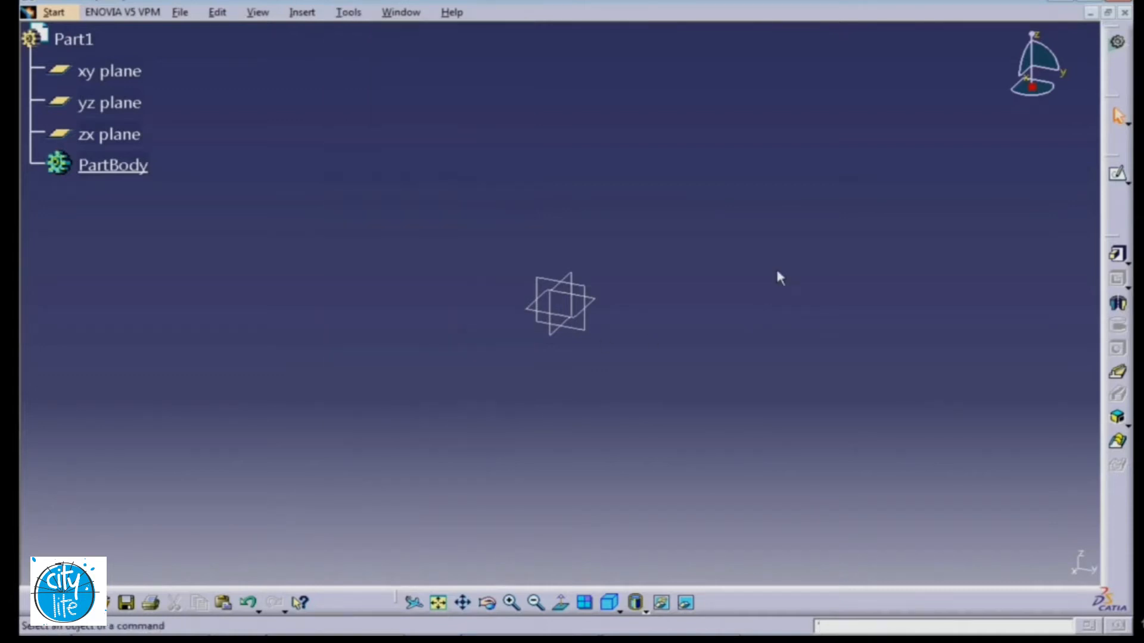
mouse_move(703, 270)
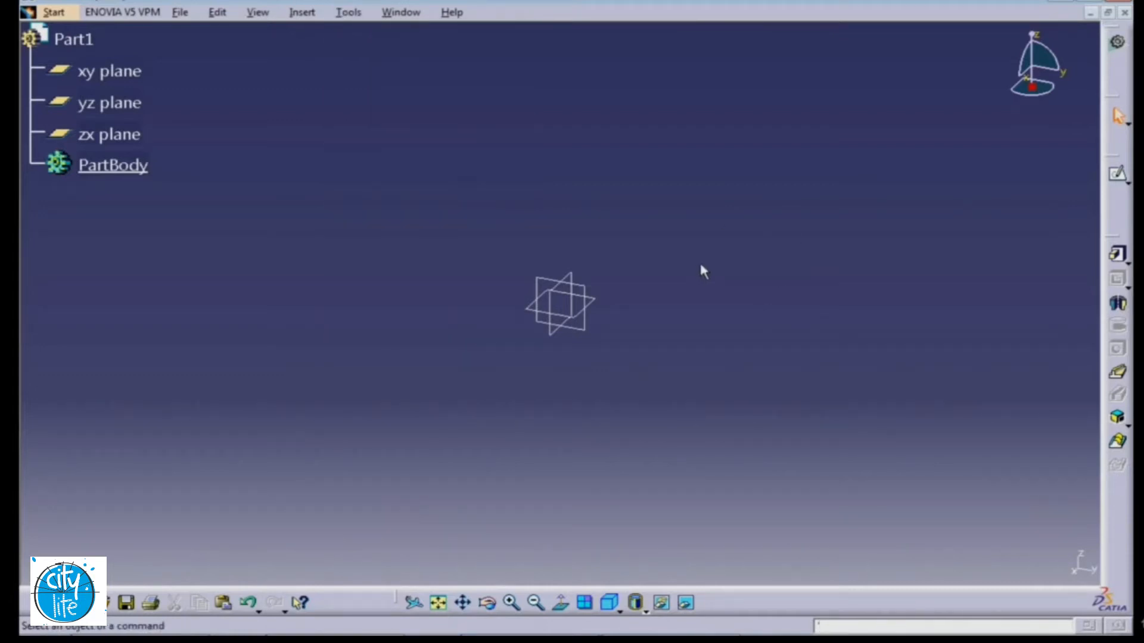
mouse_move(706, 274)
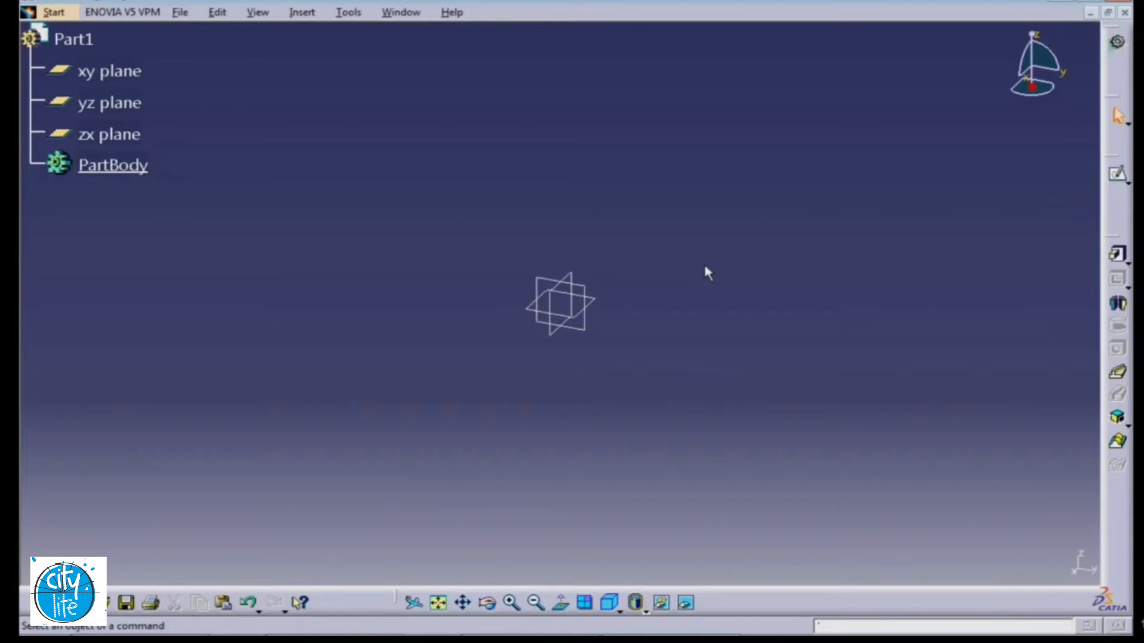
mouse_move(727, 226)
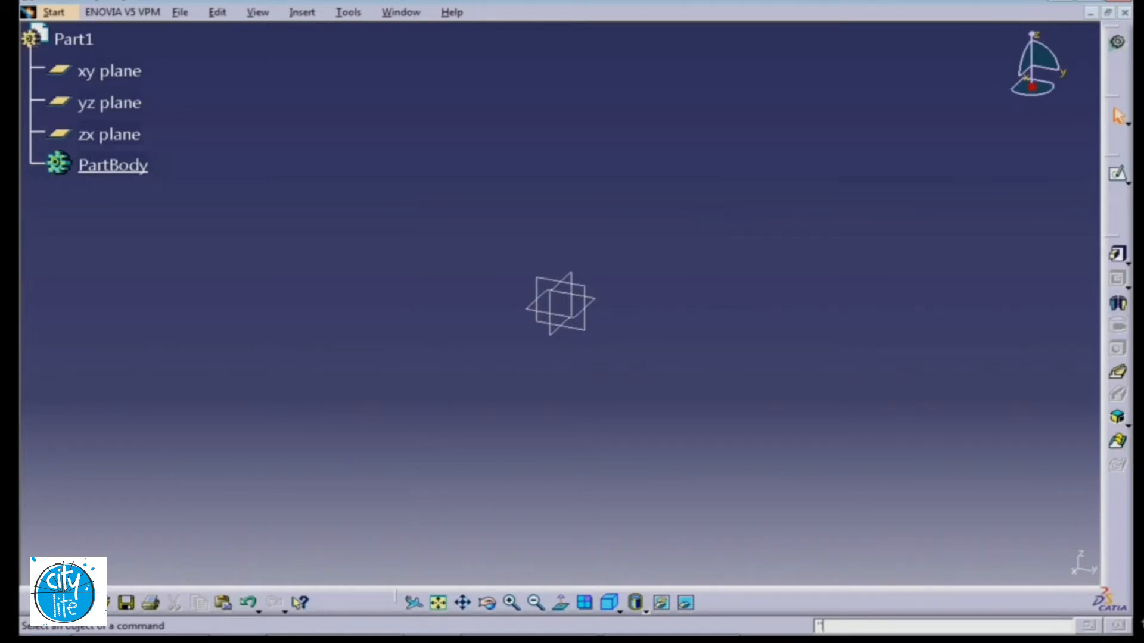
mouse_move(735, 343)
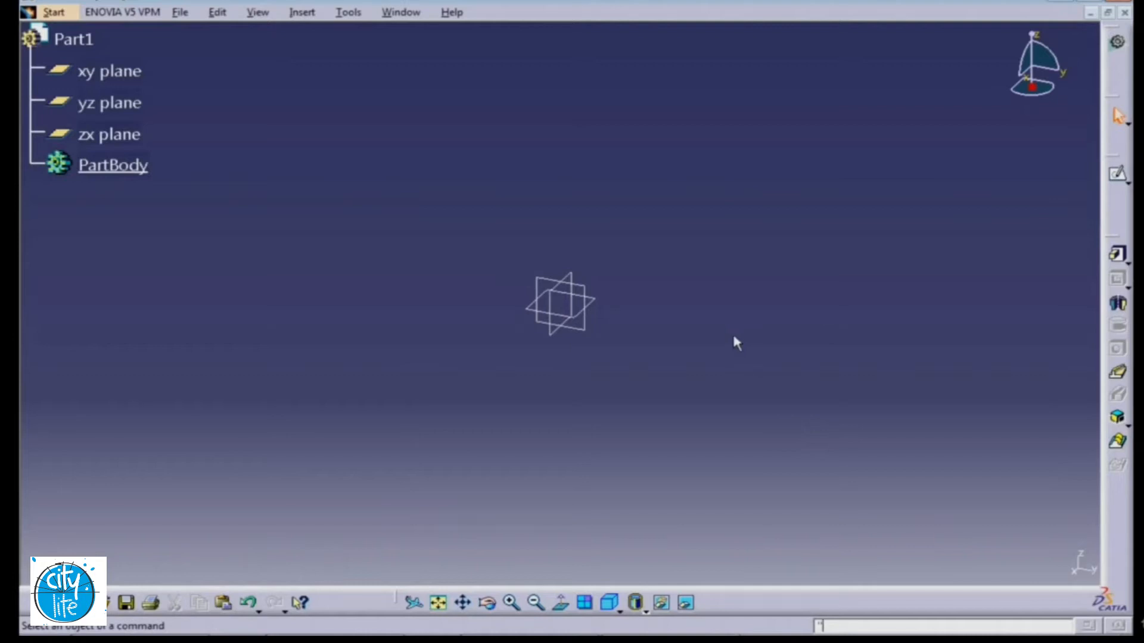
mouse_move(632, 388)
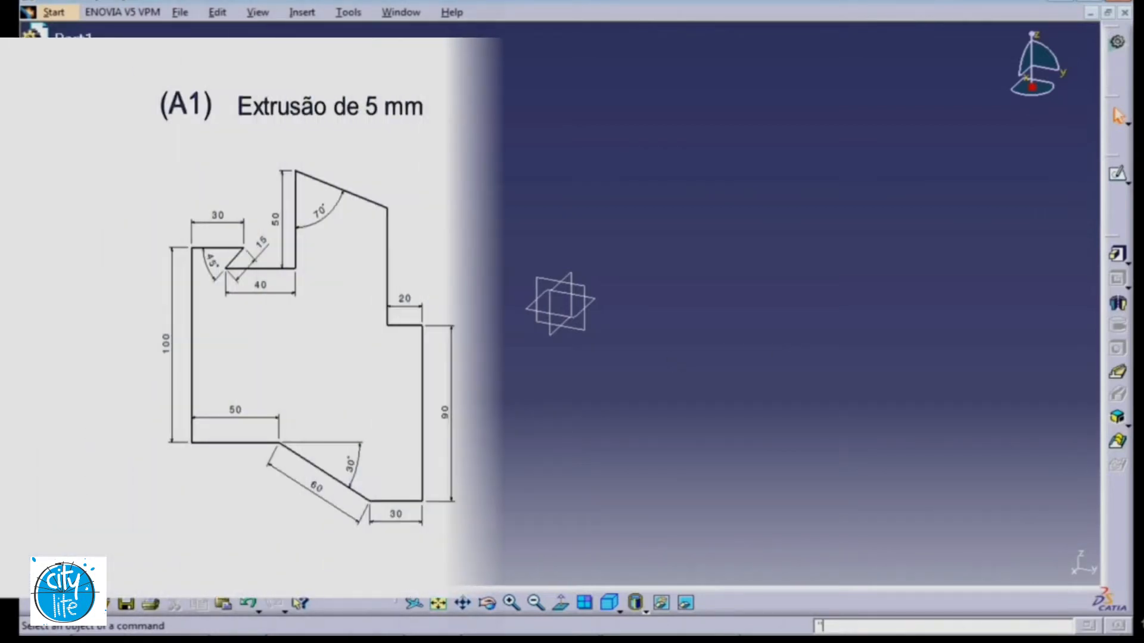
click(332, 619)
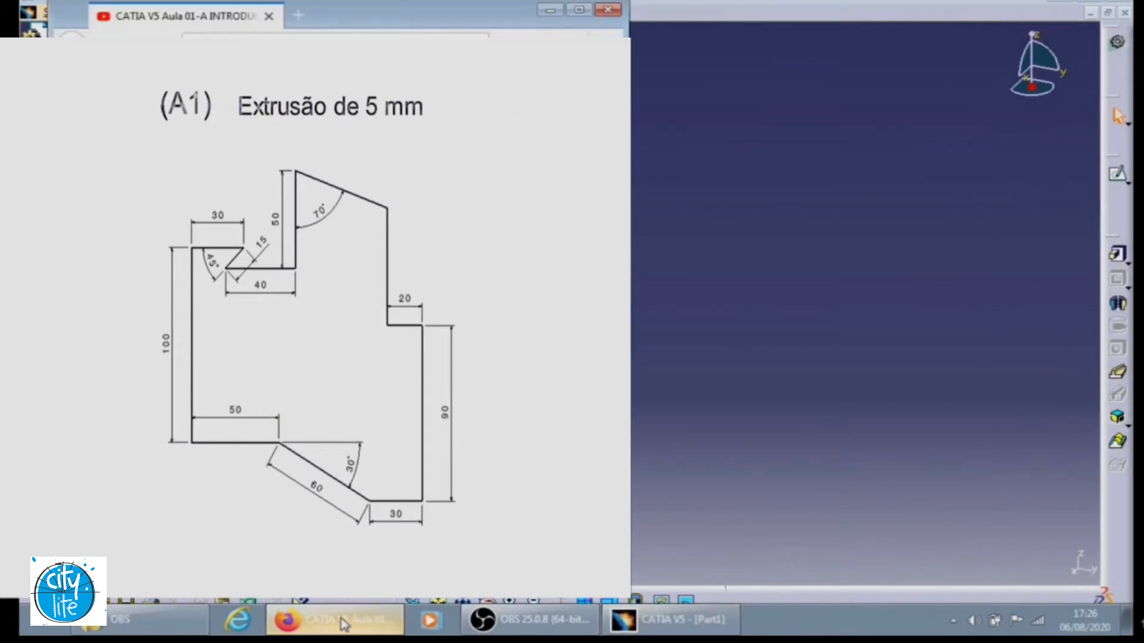
click(336, 620)
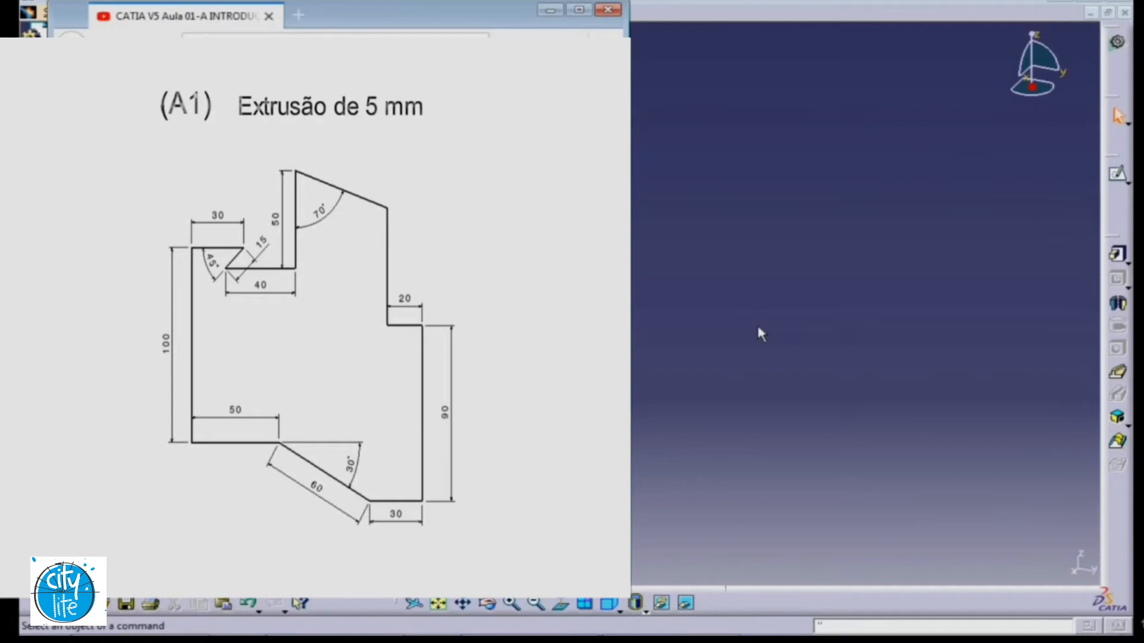
mouse_move(757, 264)
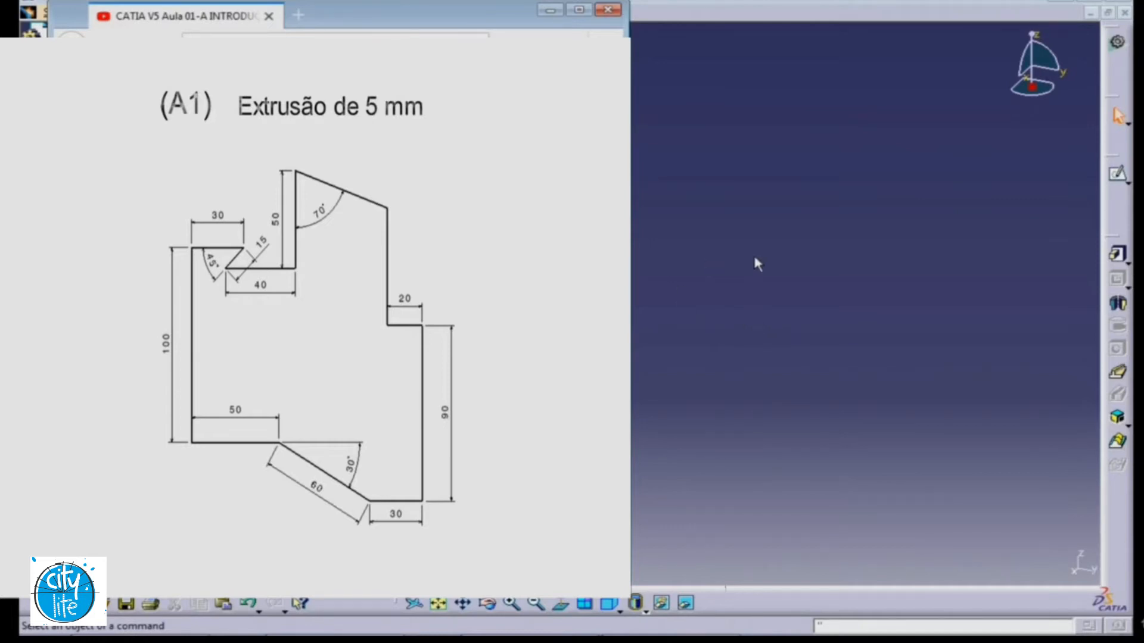
mouse_move(694, 302)
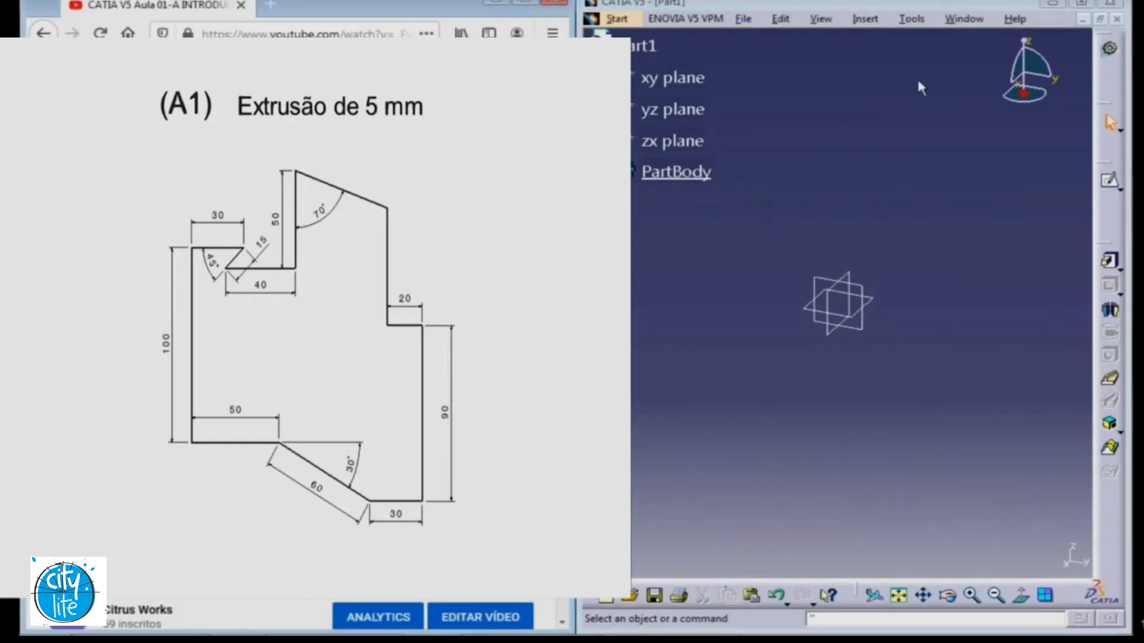
mouse_move(695, 302)
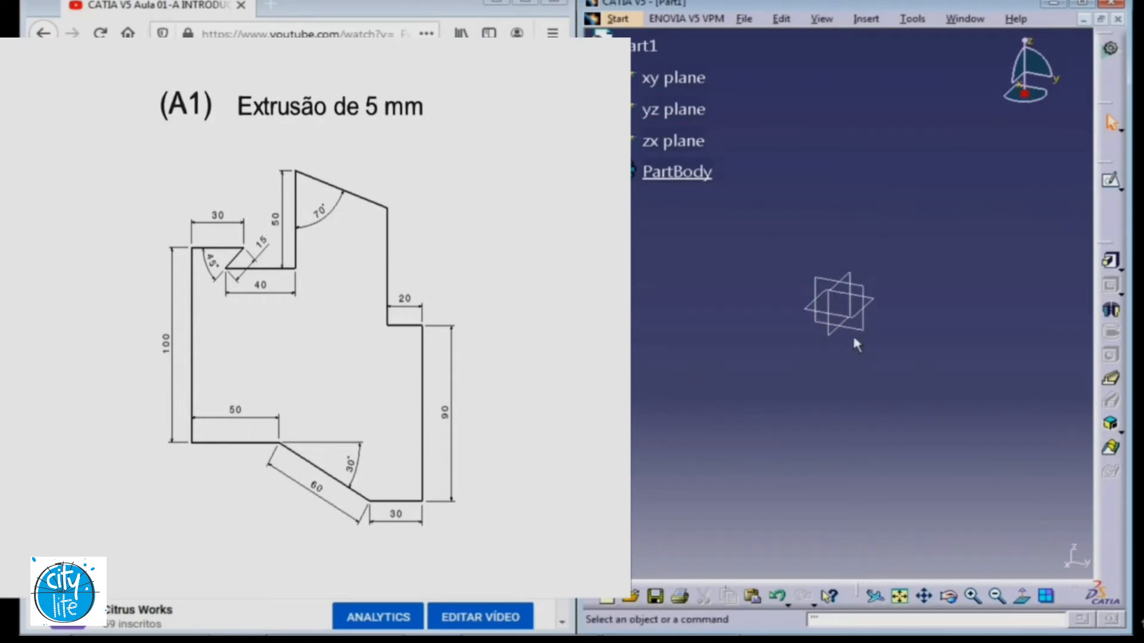
mouse_move(1012, 127)
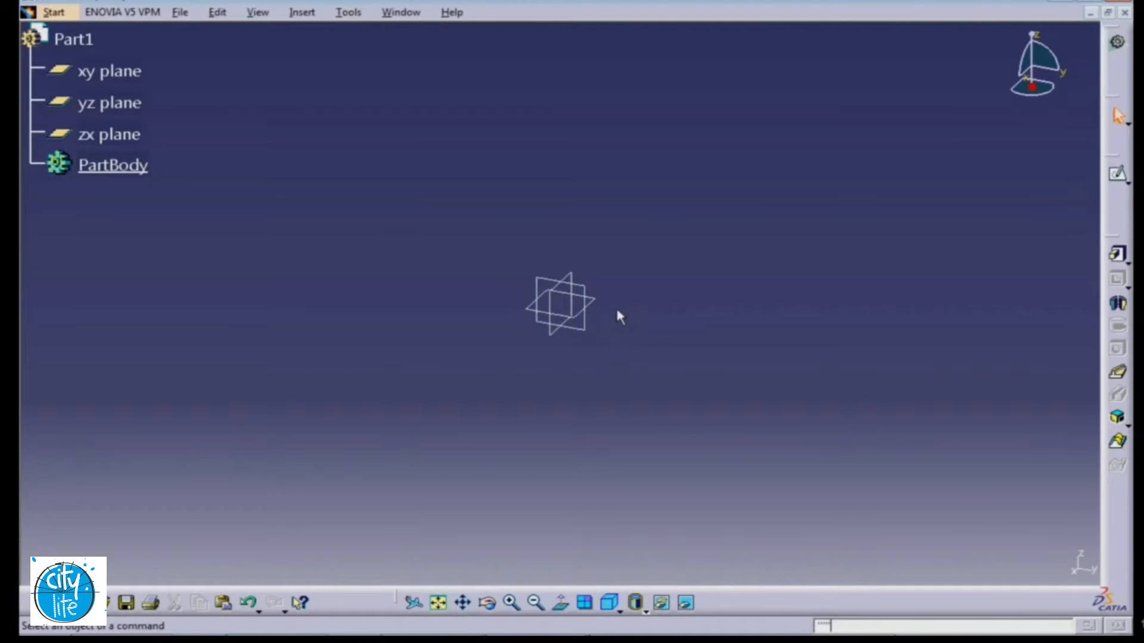
mouse_move(569, 356)
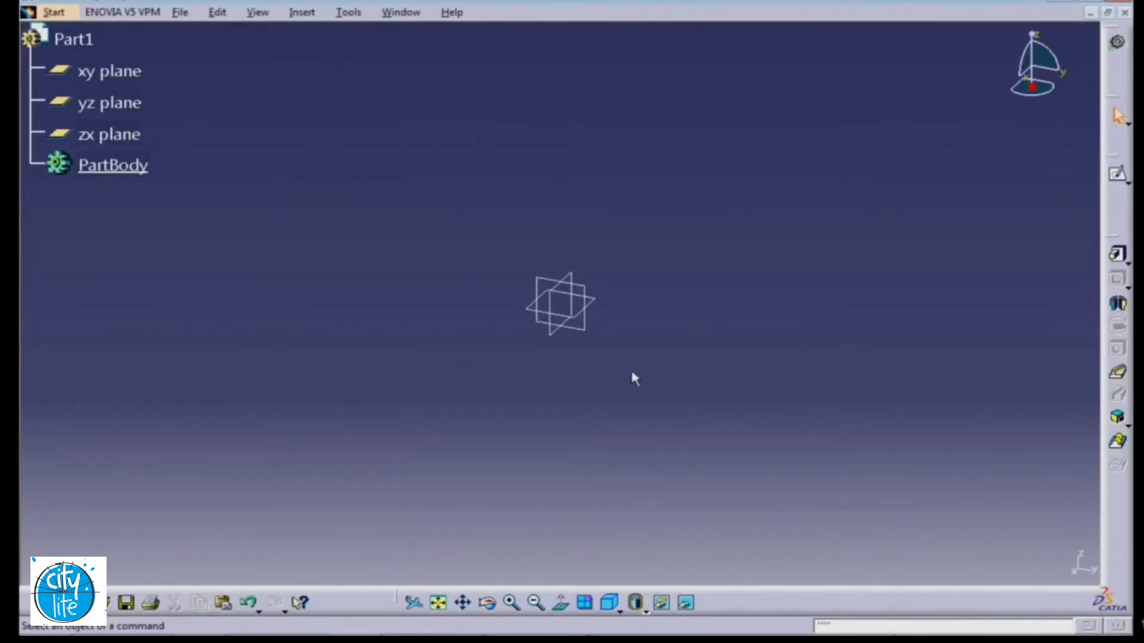
Begin a new sketch on the yz plane of Part1.
click(109, 103)
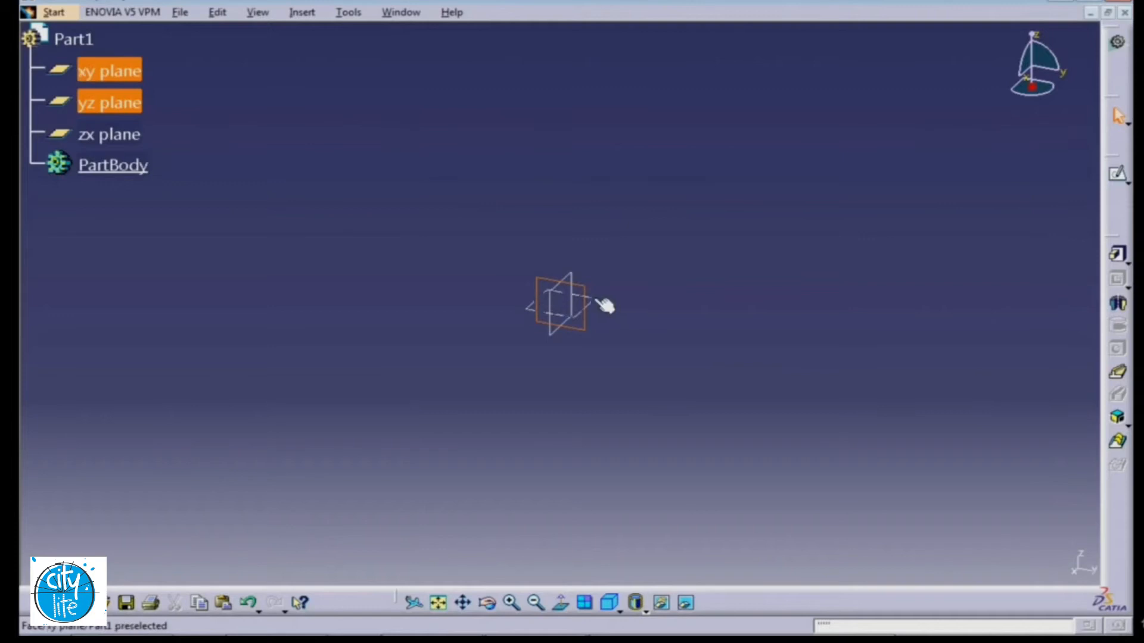
click(110, 133)
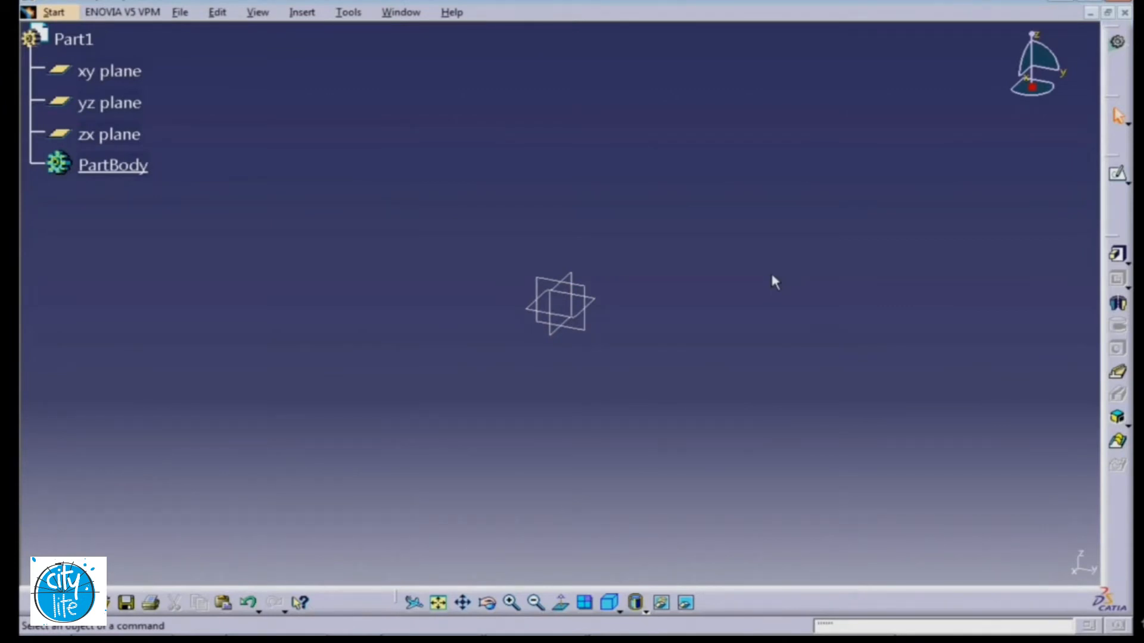
mouse_move(671, 324)
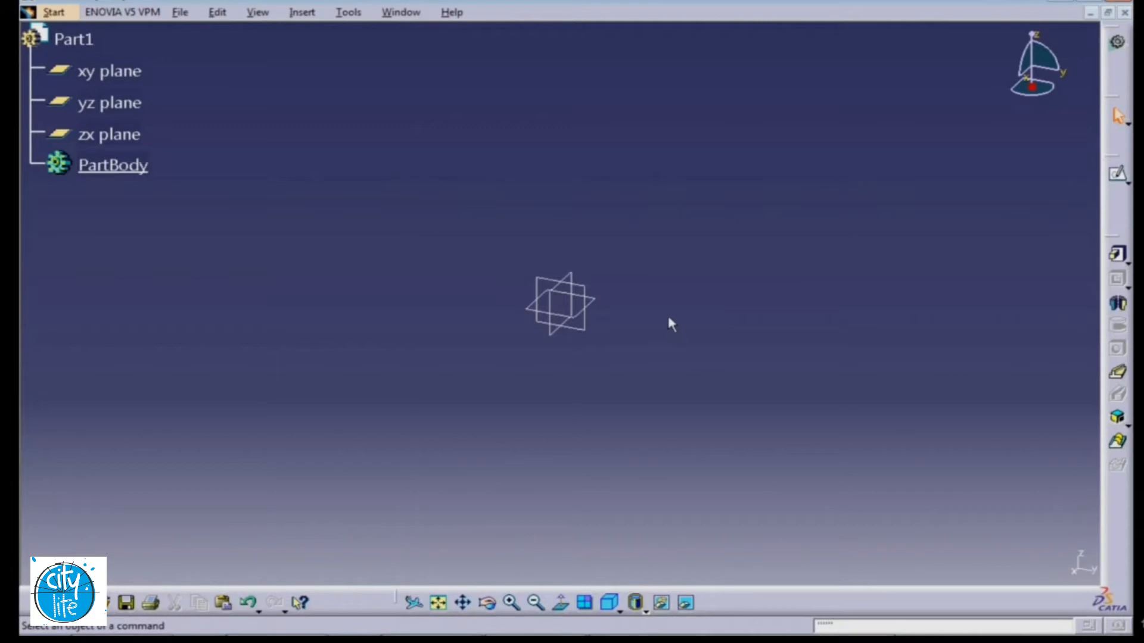
mouse_move(691, 386)
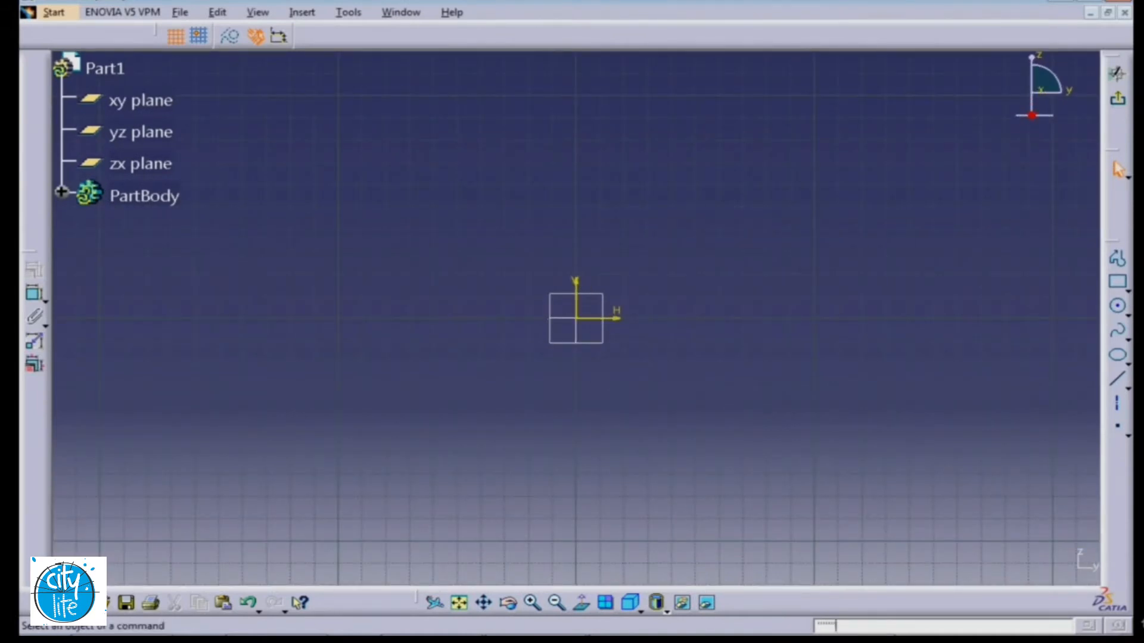
mouse_move(831, 345)
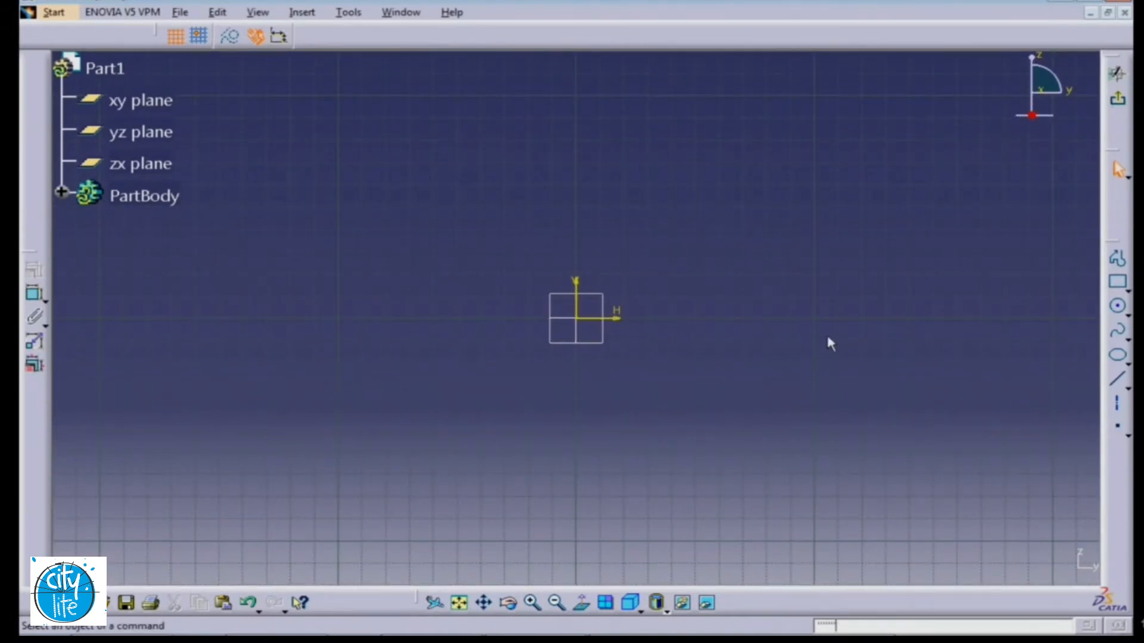
mouse_move(822, 190)
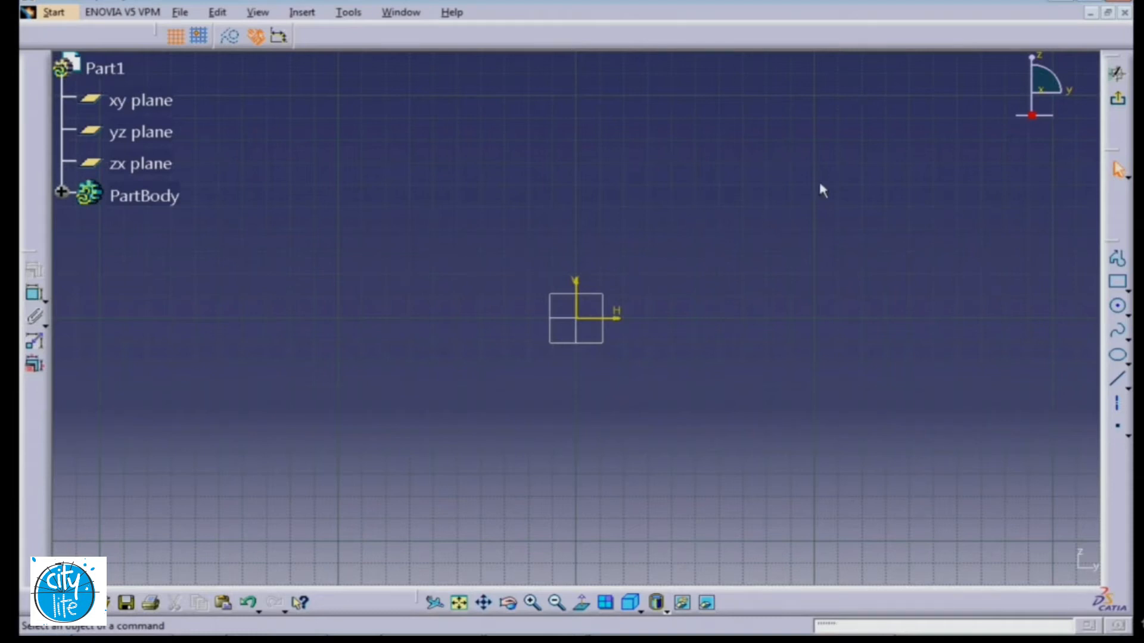
mouse_move(636, 336)
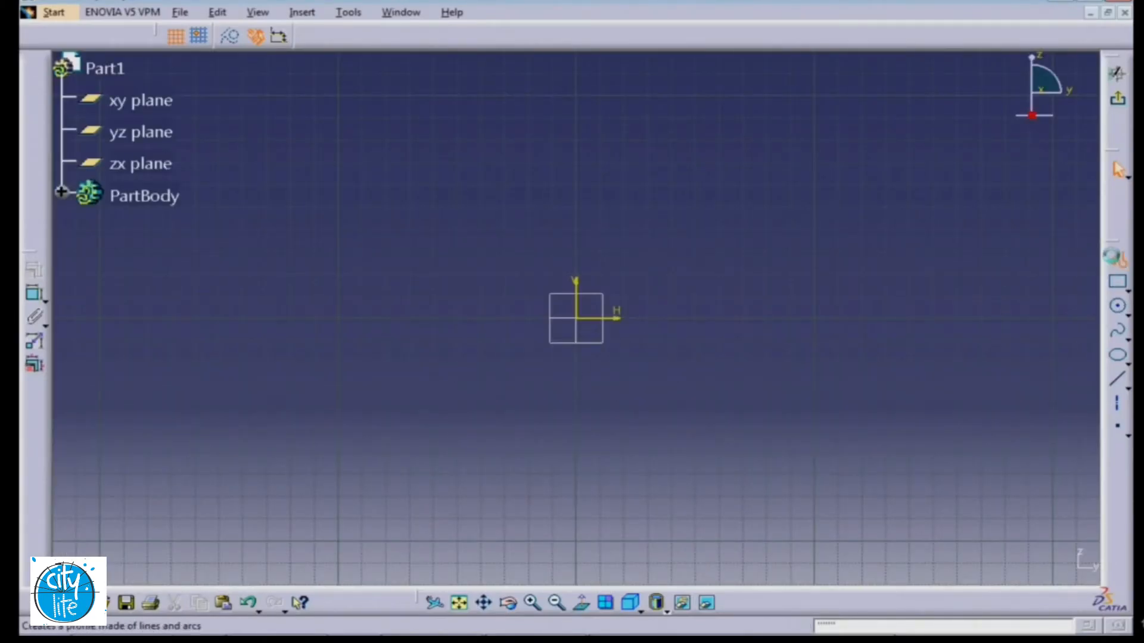
Pick the Profile tool to begin drawing lines and arcs.
click(311, 37)
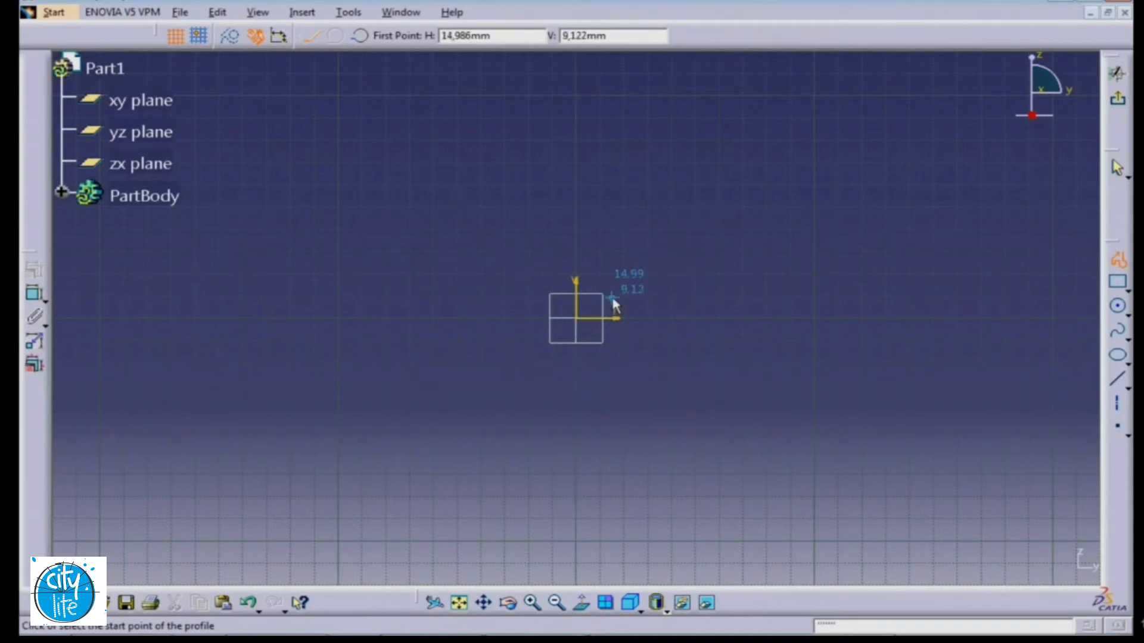
Place the first points of a closed stepped outline beside the sketch origin.
click(612, 299)
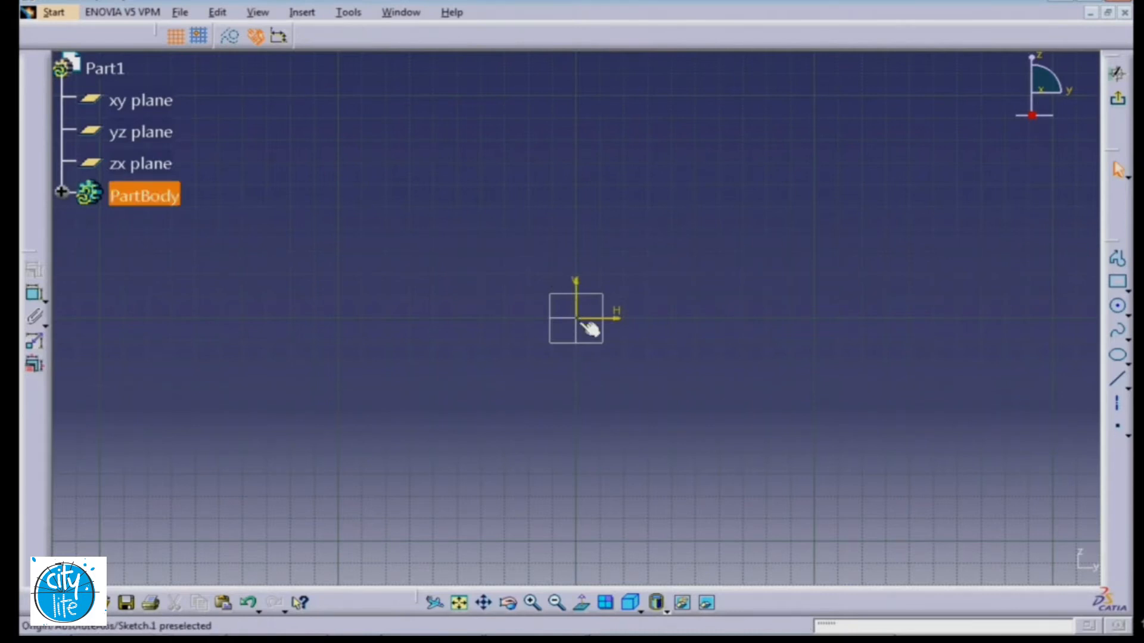
click(587, 328)
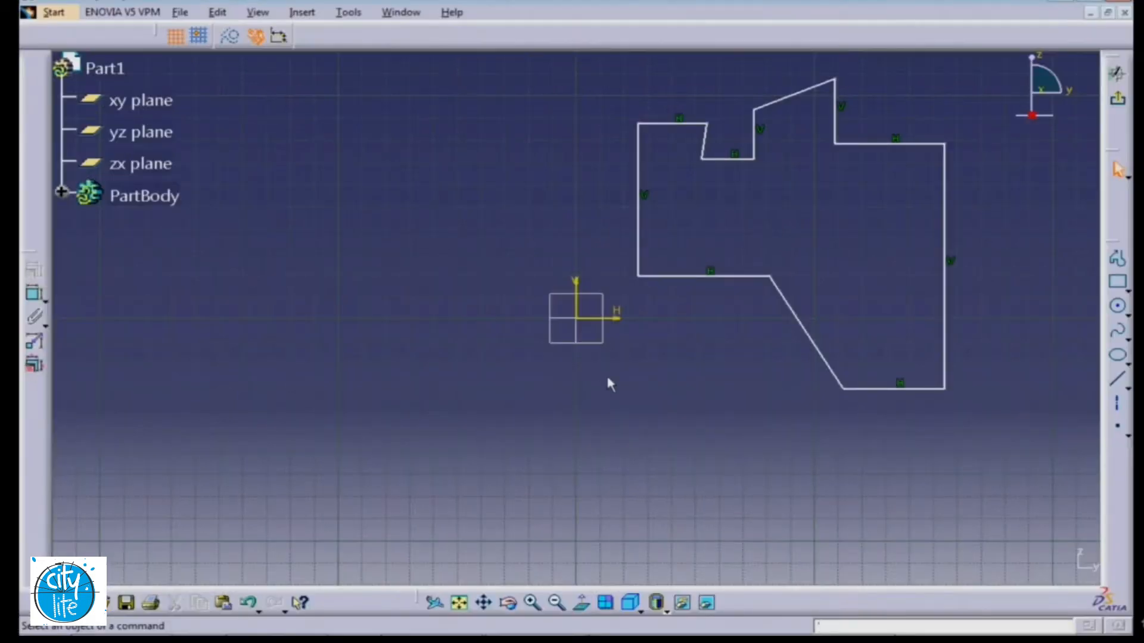
mouse_move(691, 334)
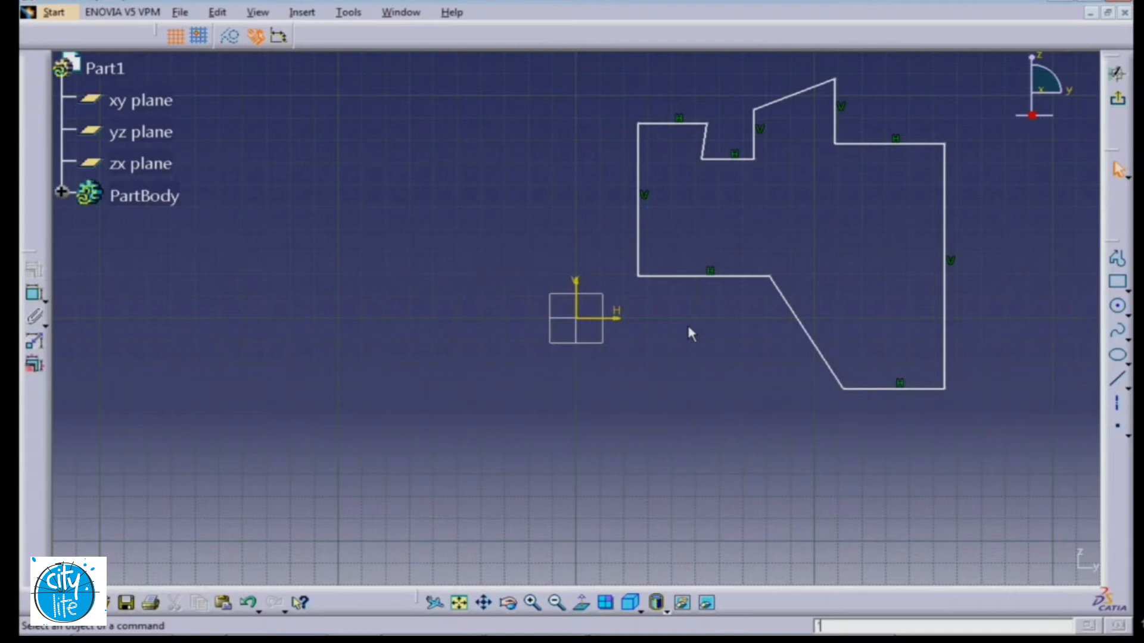
mouse_move(631, 375)
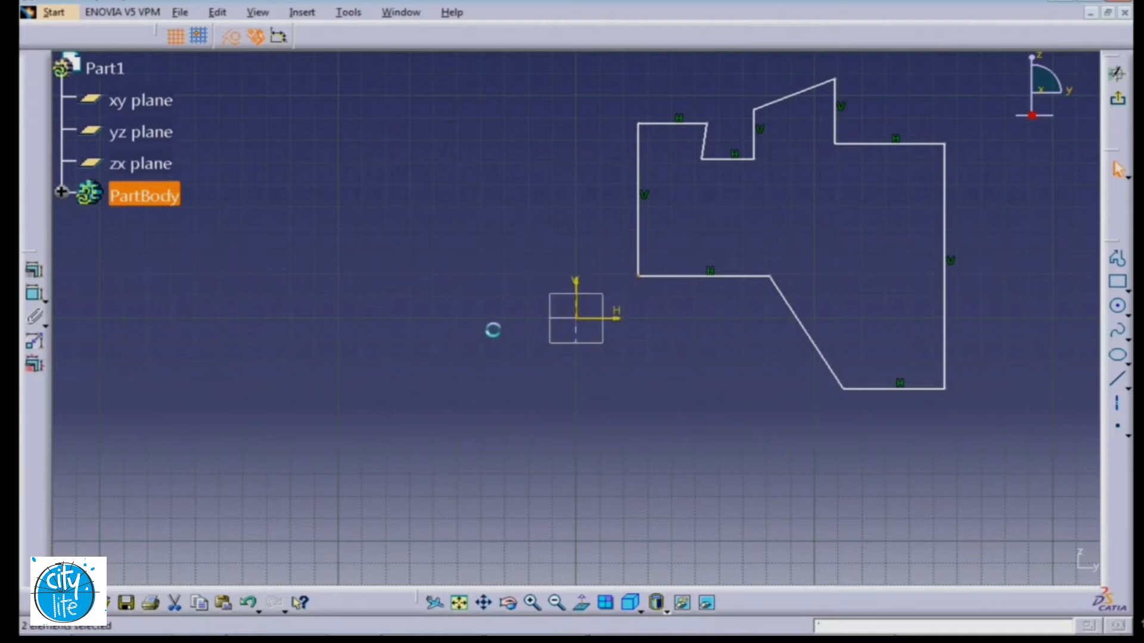
Select the whole offset profile and delete it to start over.
click(140, 163)
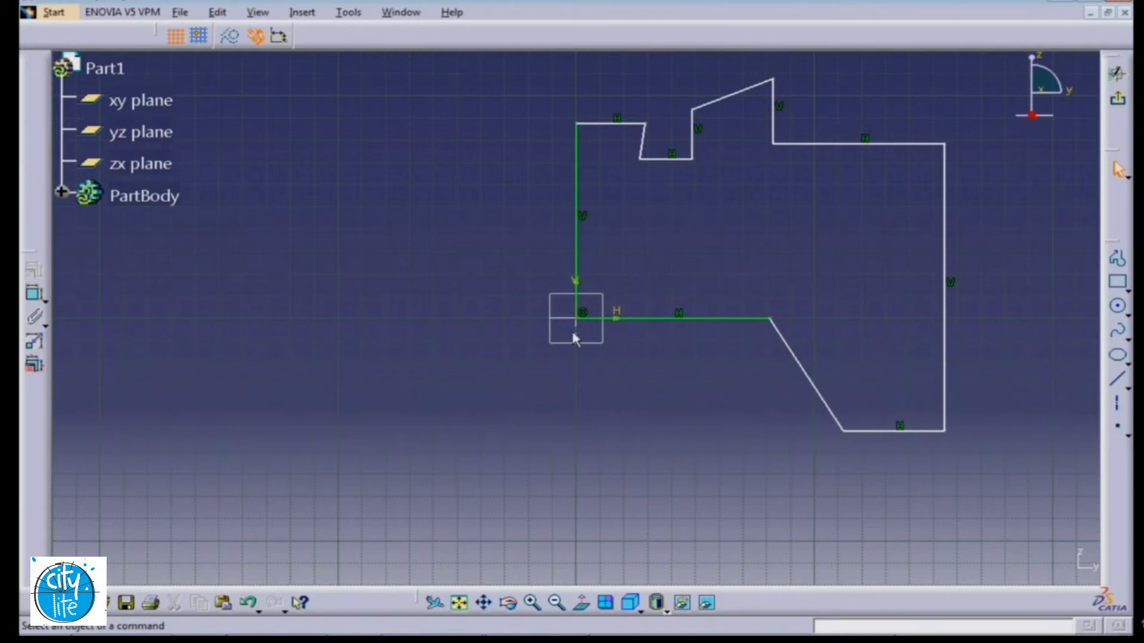
mouse_move(590, 403)
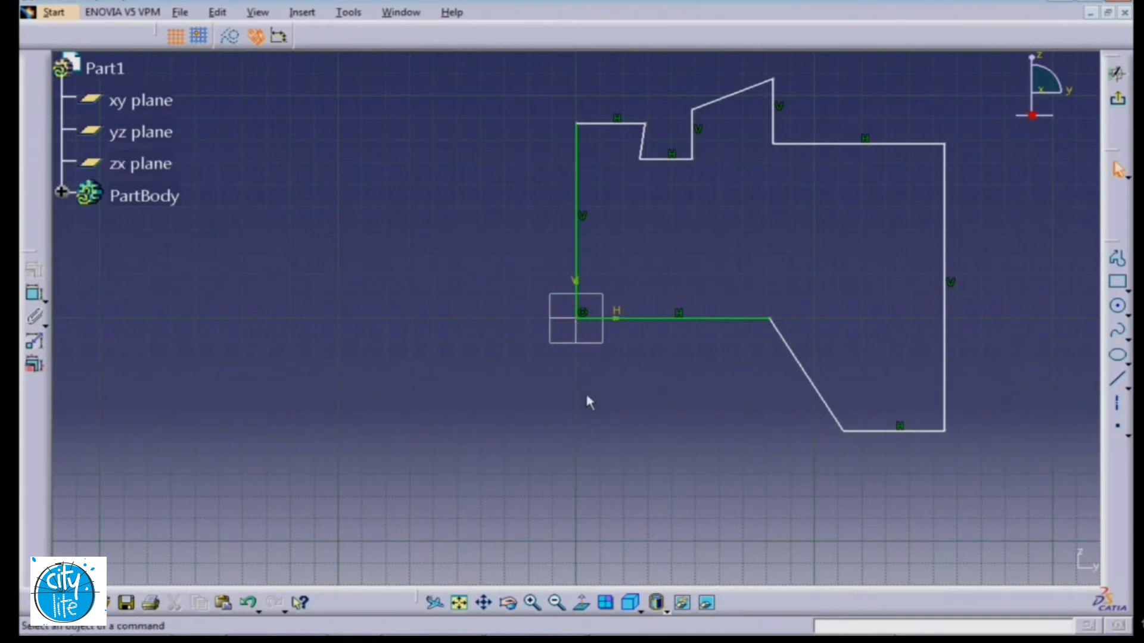
key(ctrl+a)
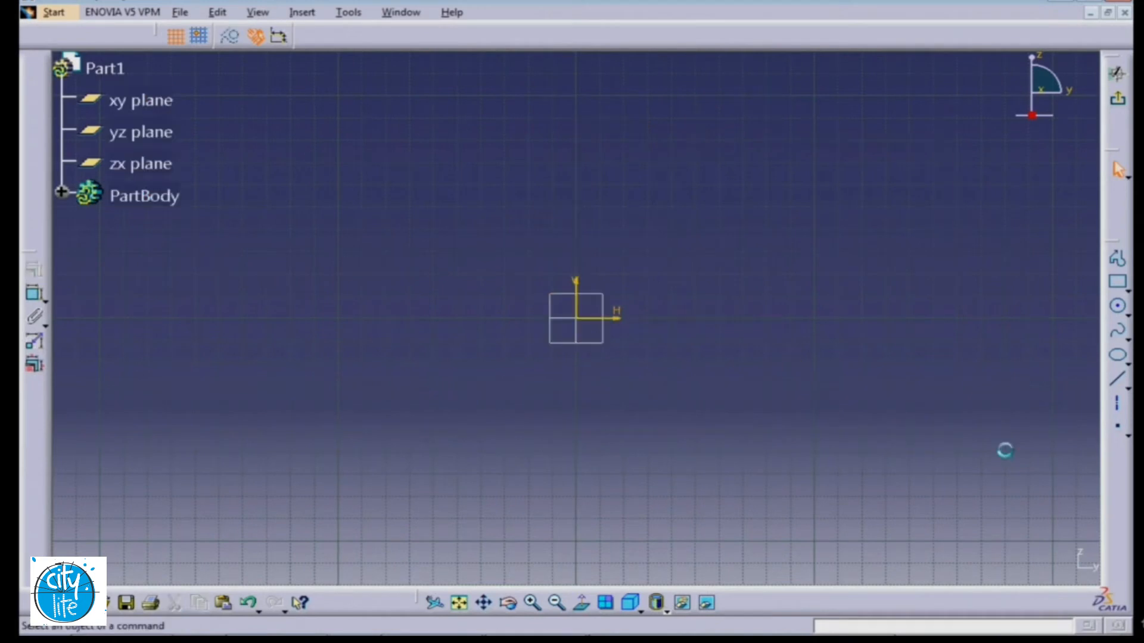
mouse_move(769, 386)
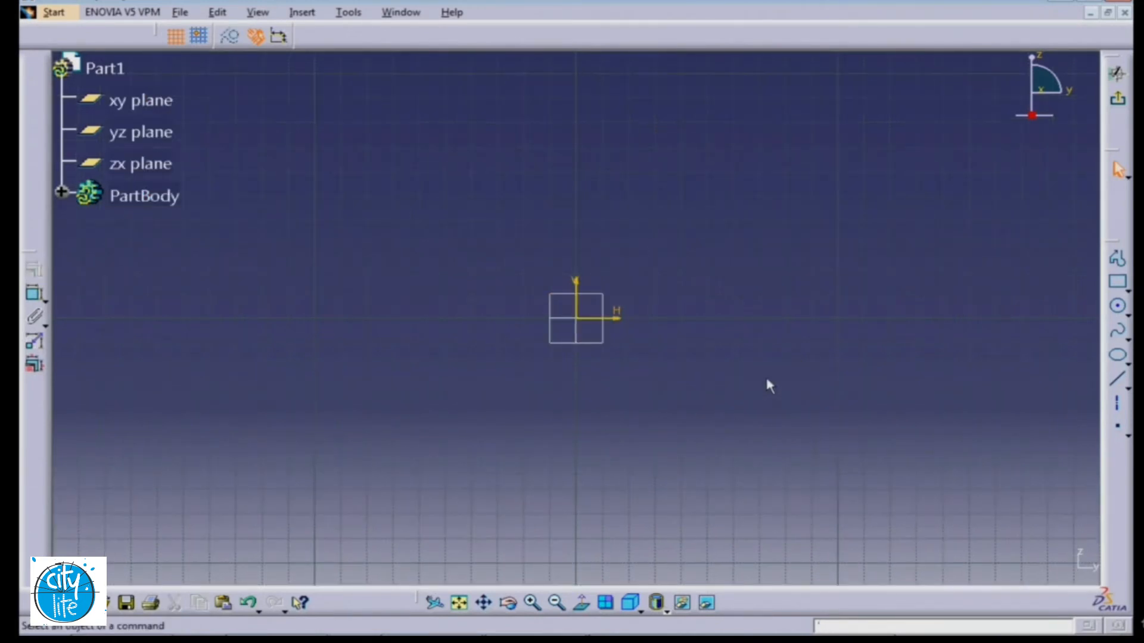
mouse_move(779, 413)
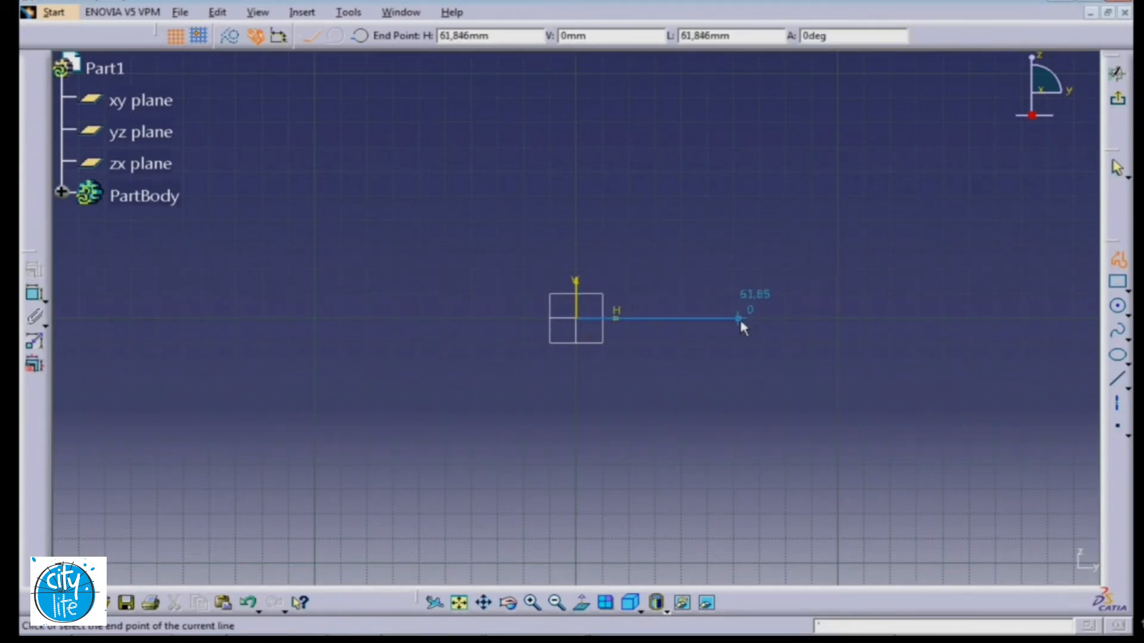
Draw the new profile's bottom edge from the origin along the horizontal axis.
click(736, 319)
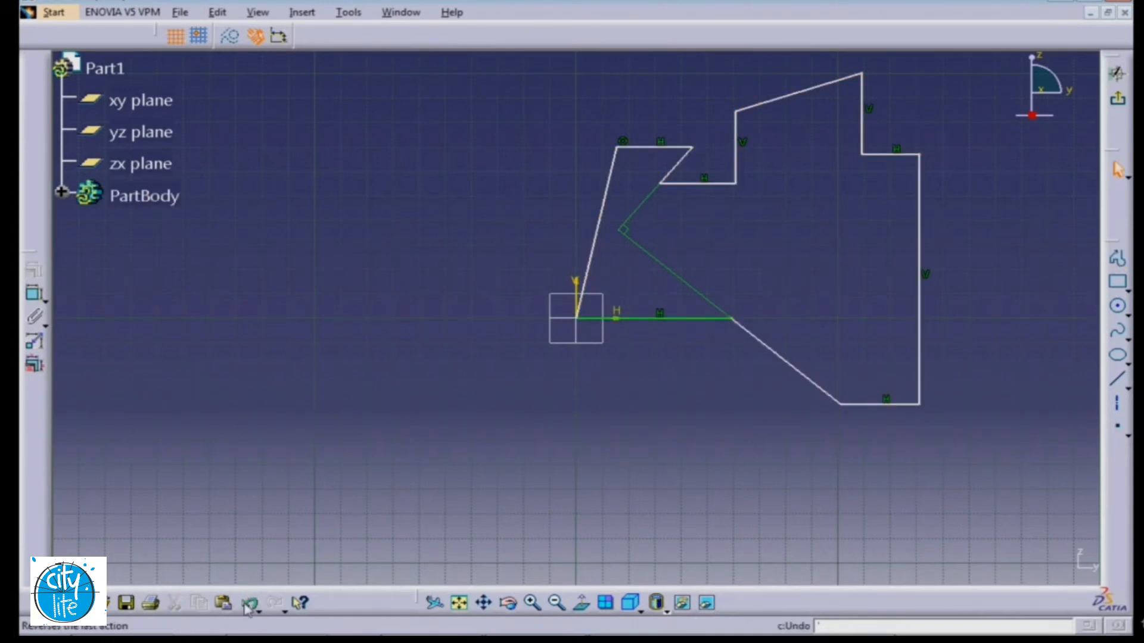
Undo the stray lines, remove the corner coincidence and select the slanted left edge.
click(248, 602)
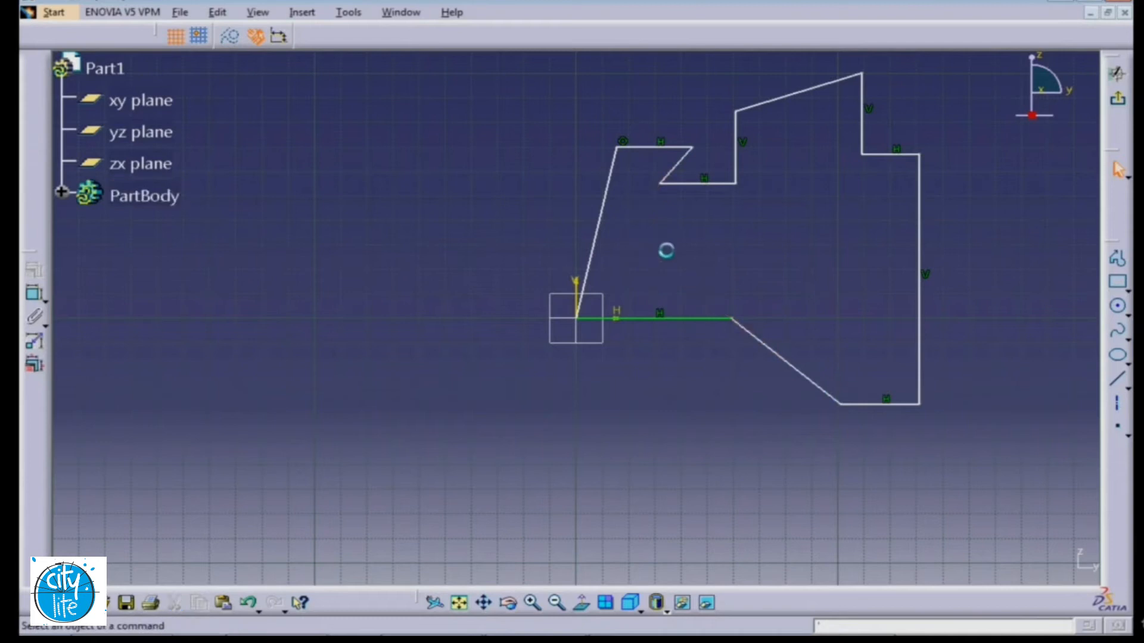
click(804, 86)
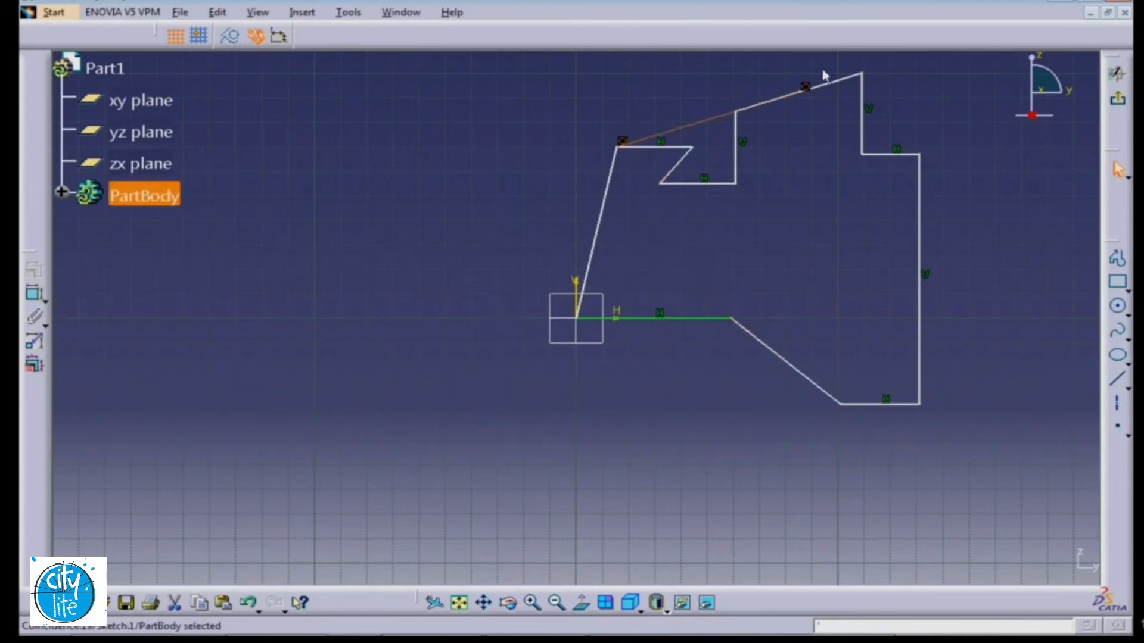
mouse_move(626, 130)
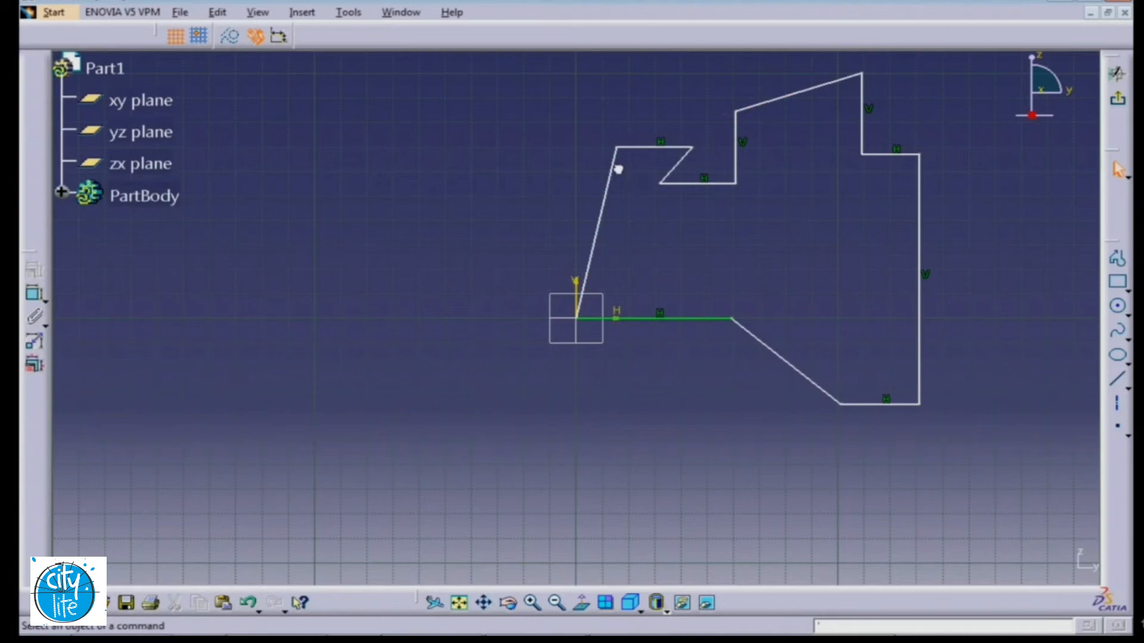
click(587, 233)
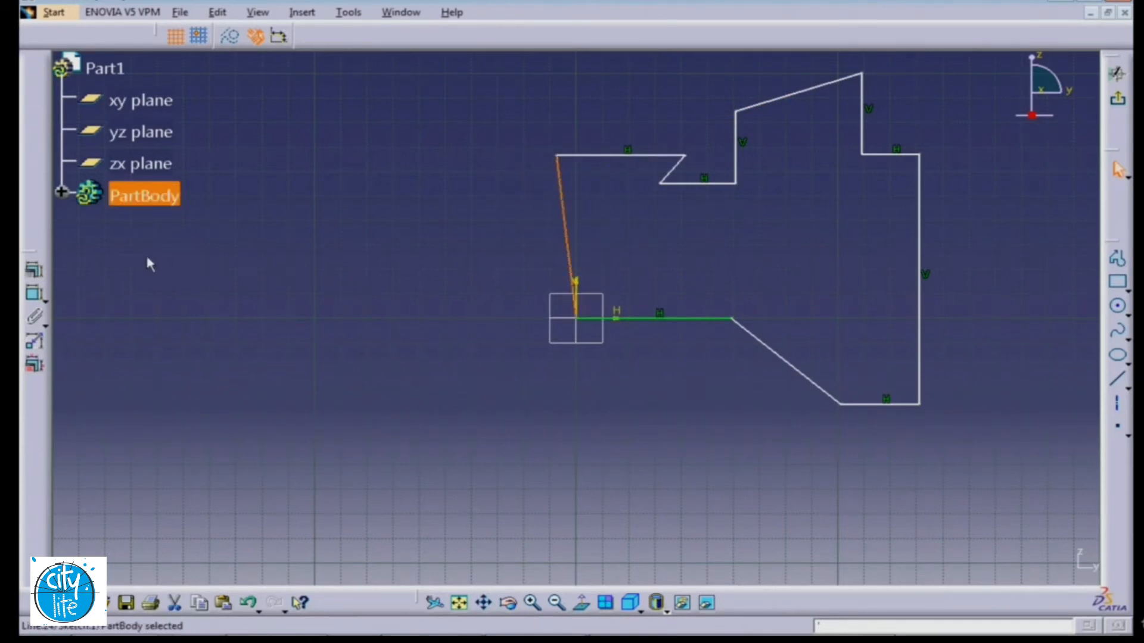
mouse_move(35, 271)
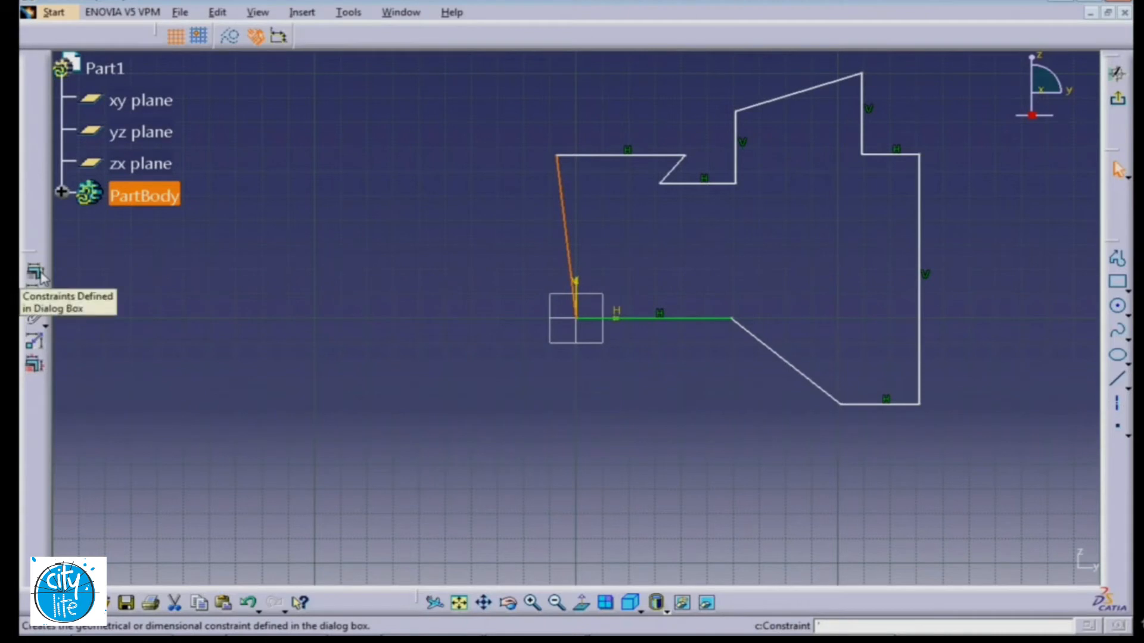
Constrain the left edge vertical through the constraint definition dialog.
click(33, 274)
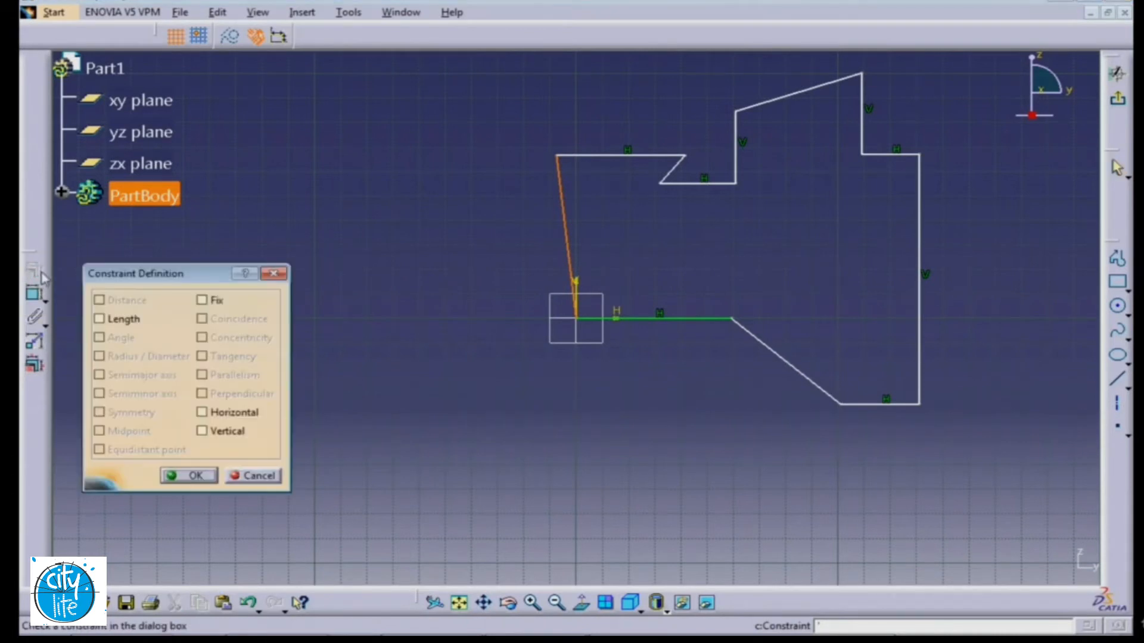
click(203, 430)
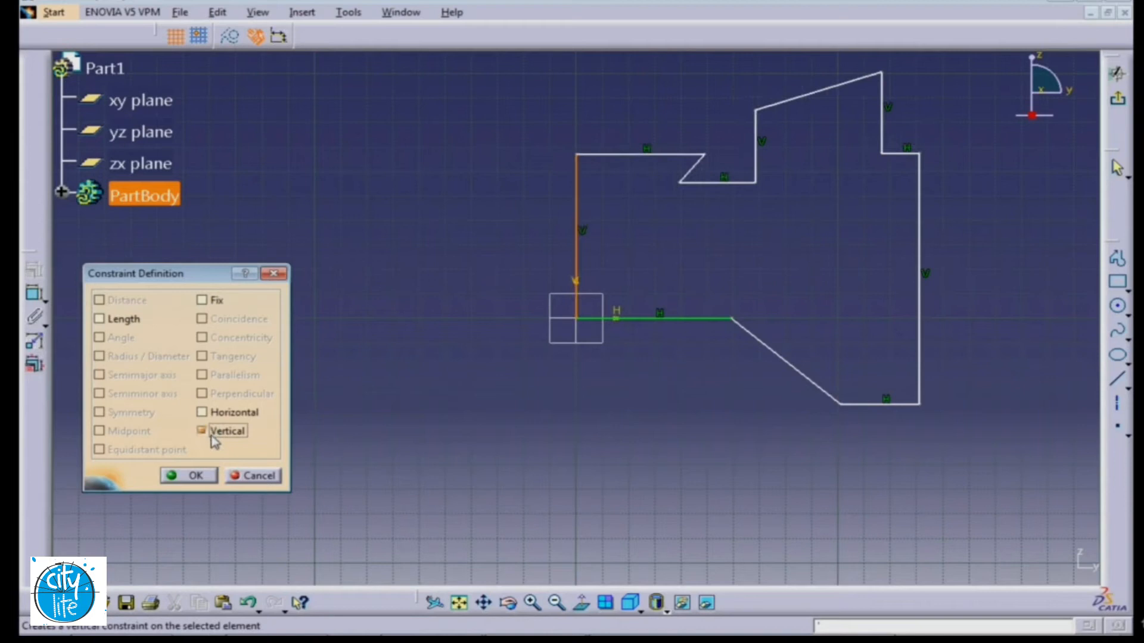
click(189, 475)
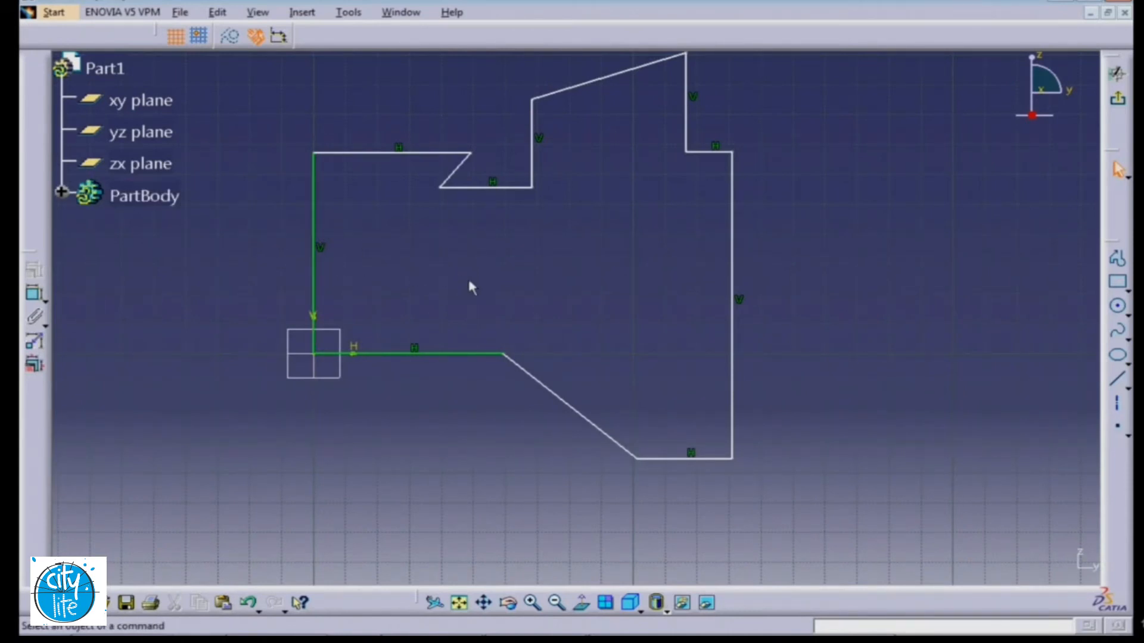
mouse_move(436, 296)
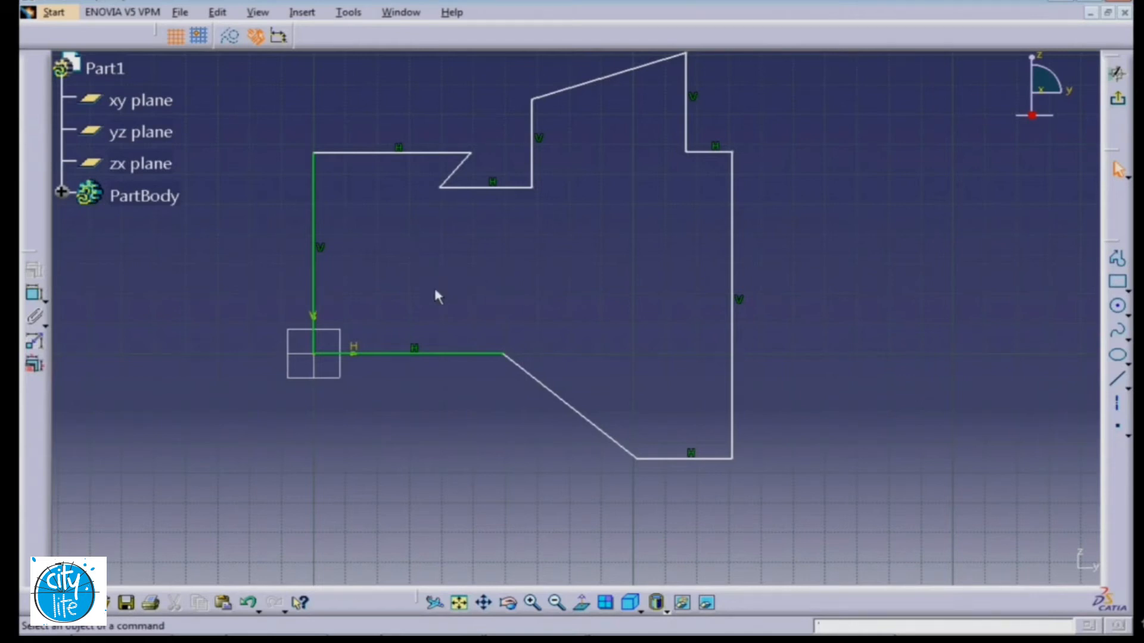
mouse_move(581, 284)
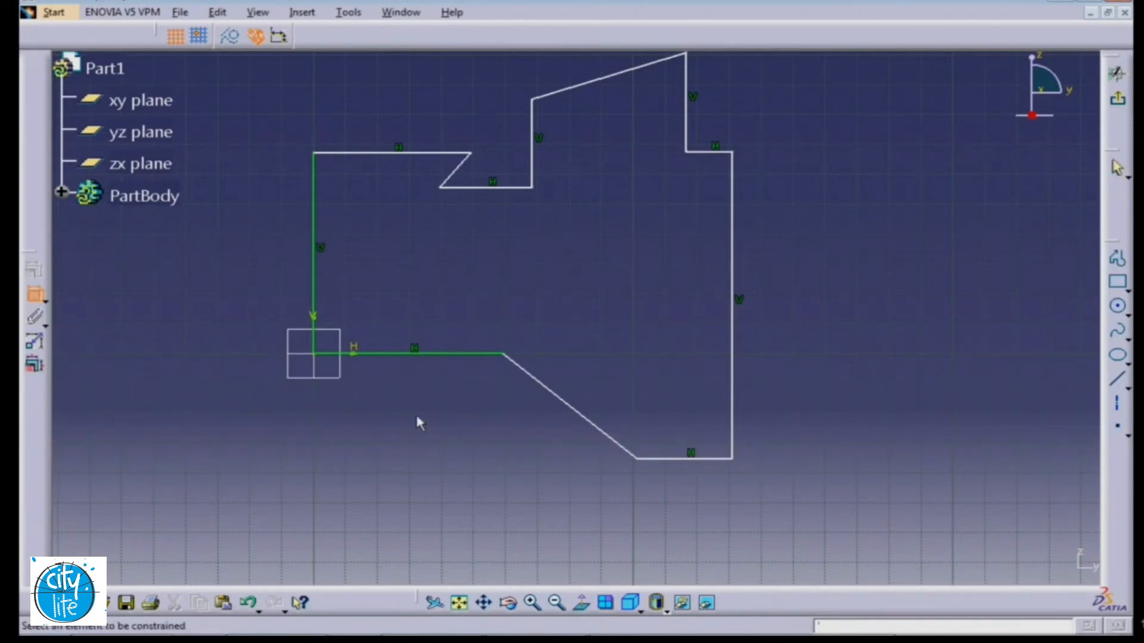
Dimension the profile's side edges, top edge length and notch edge.
click(413, 357)
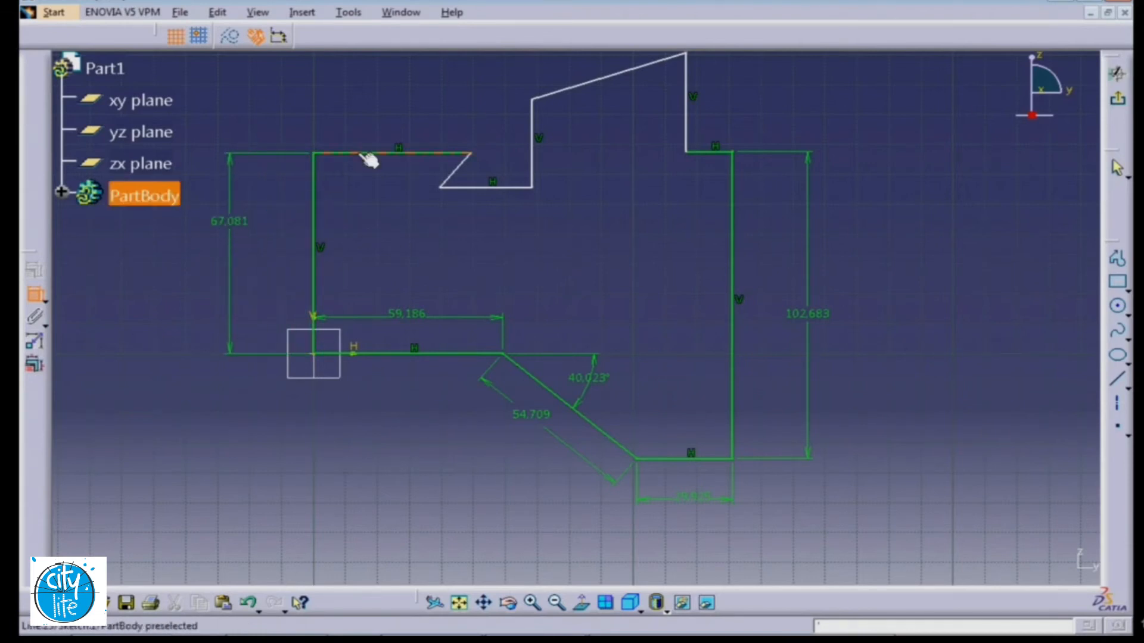
click(398, 153)
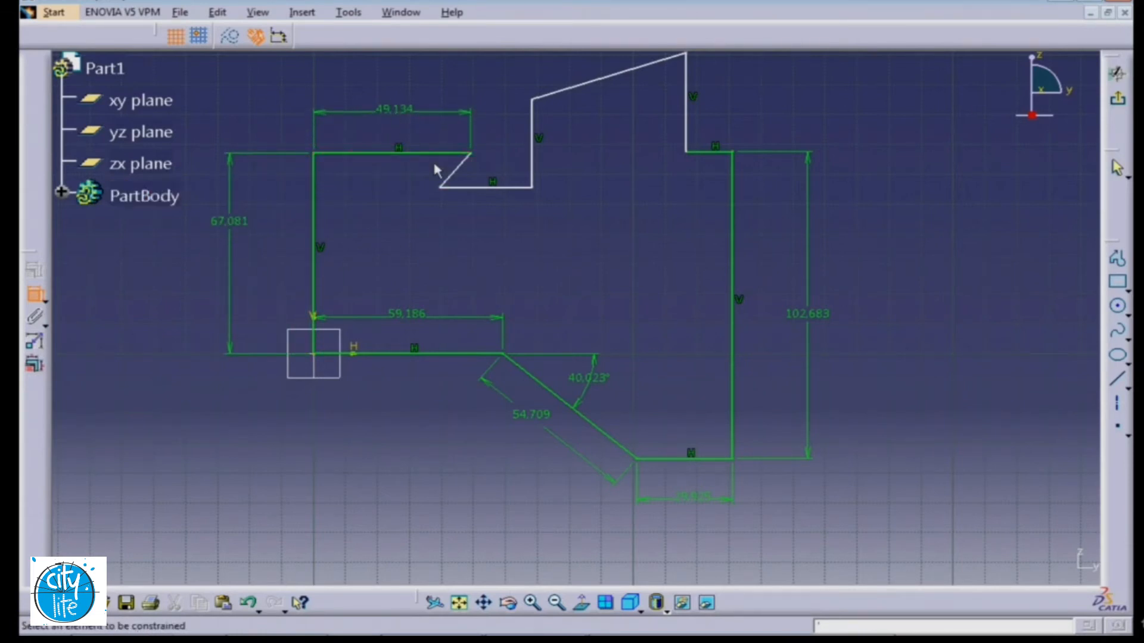
click(454, 176)
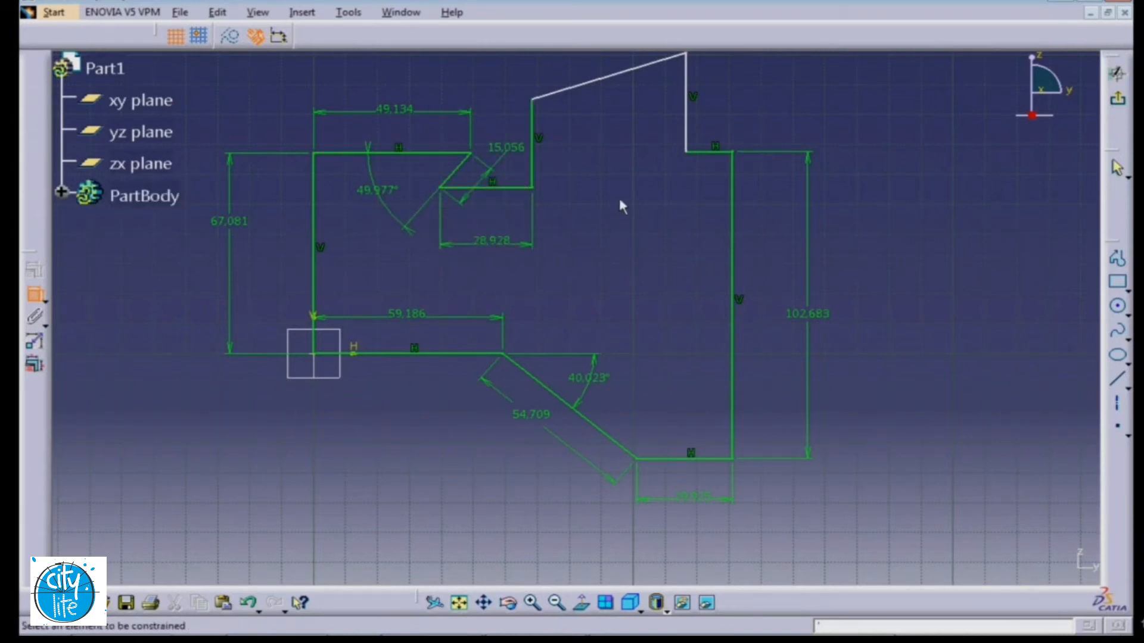
Dimension the sloped top edge so the sketch becomes fully constrained.
click(536, 145)
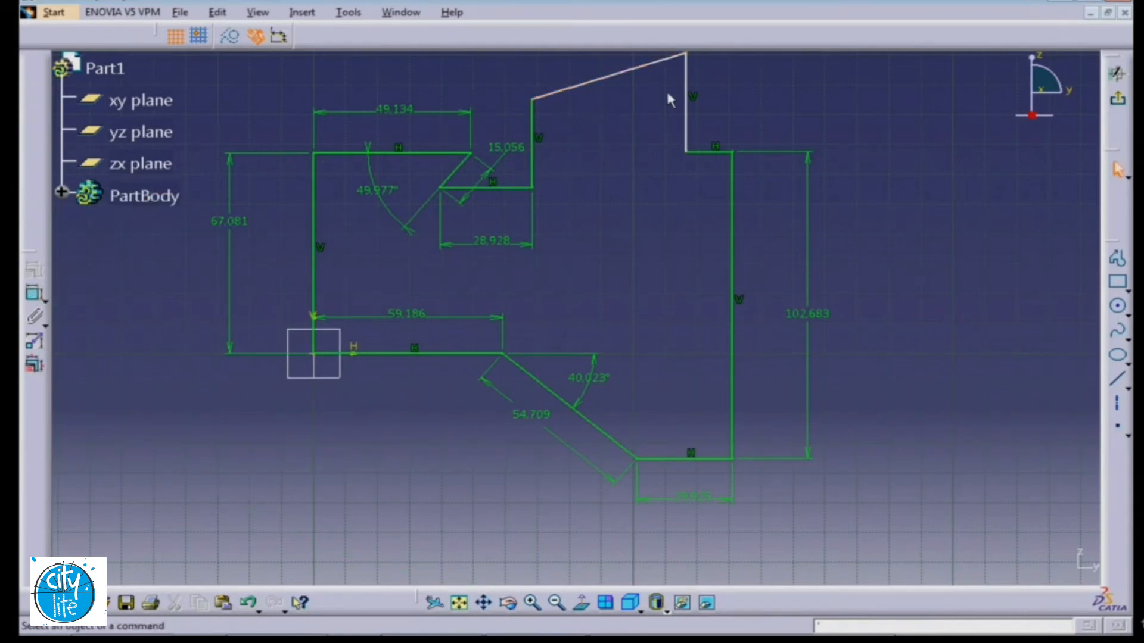
mouse_move(677, 117)
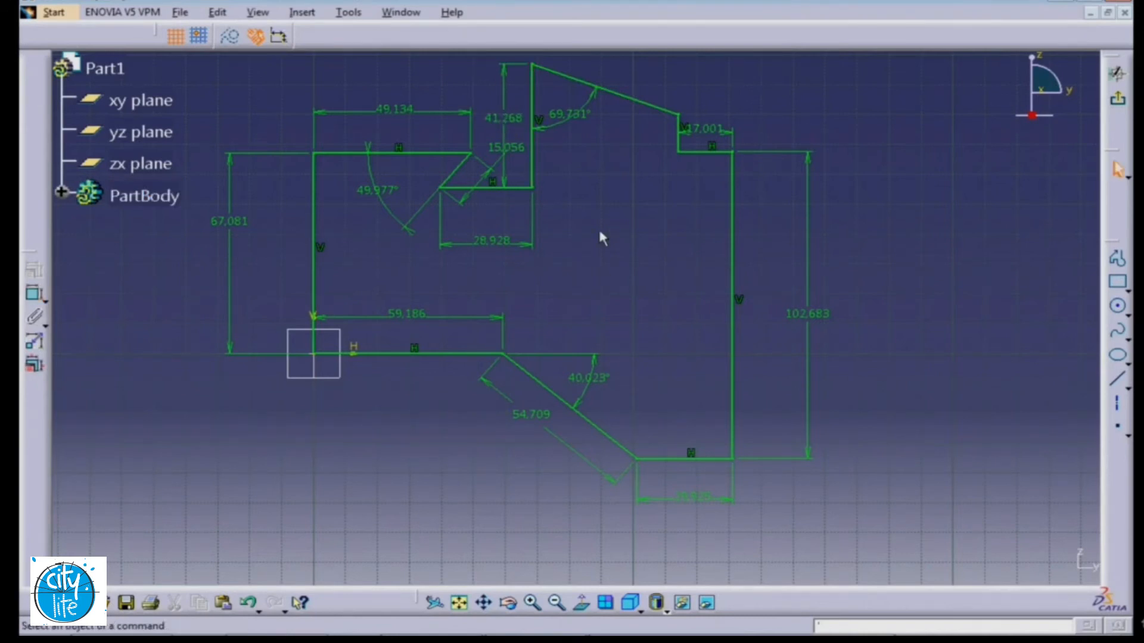
mouse_move(579, 258)
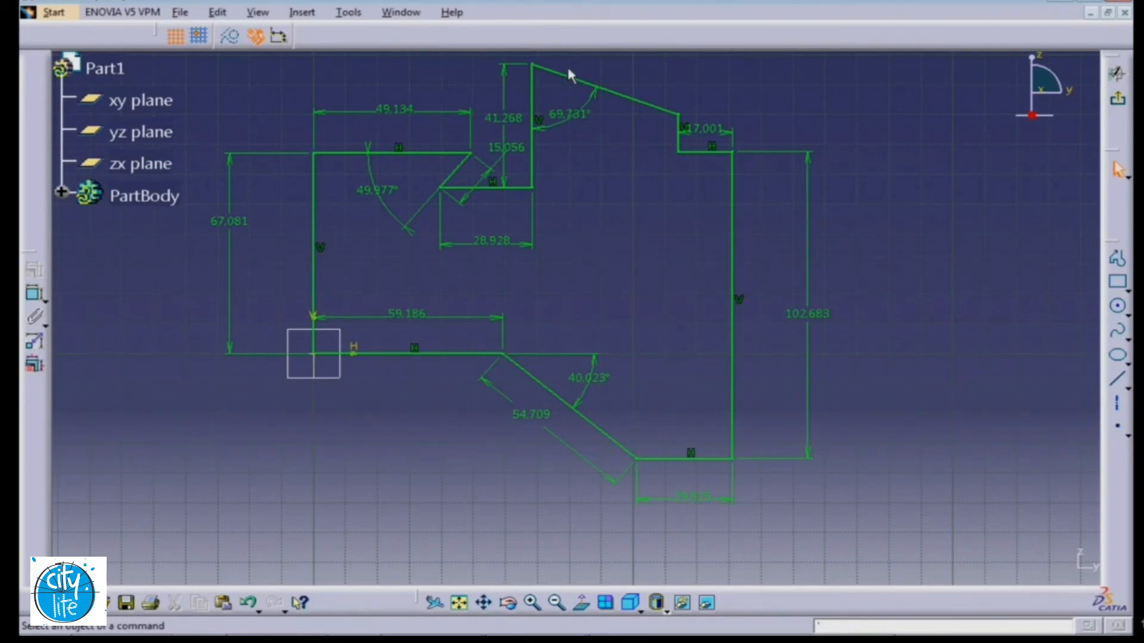
mouse_move(536, 62)
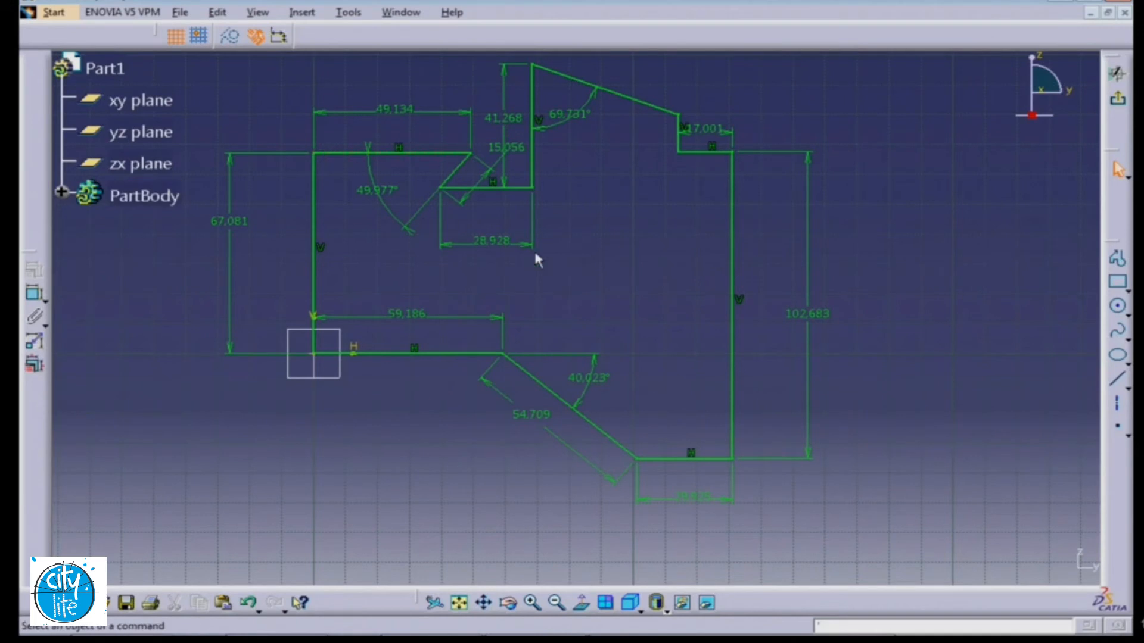
mouse_move(588, 244)
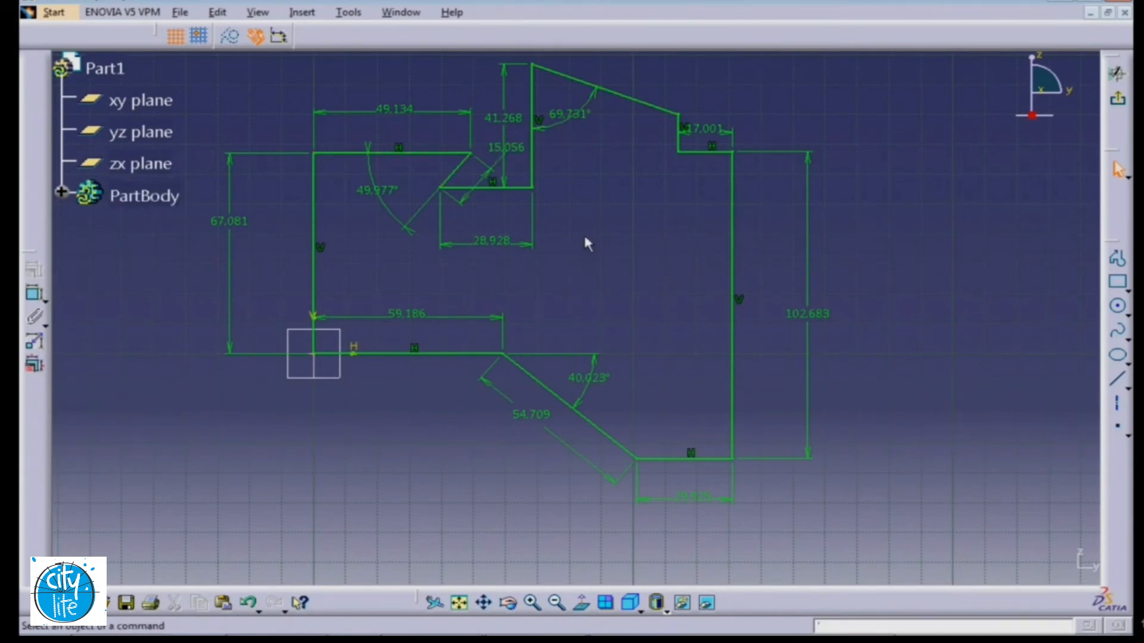
mouse_move(681, 185)
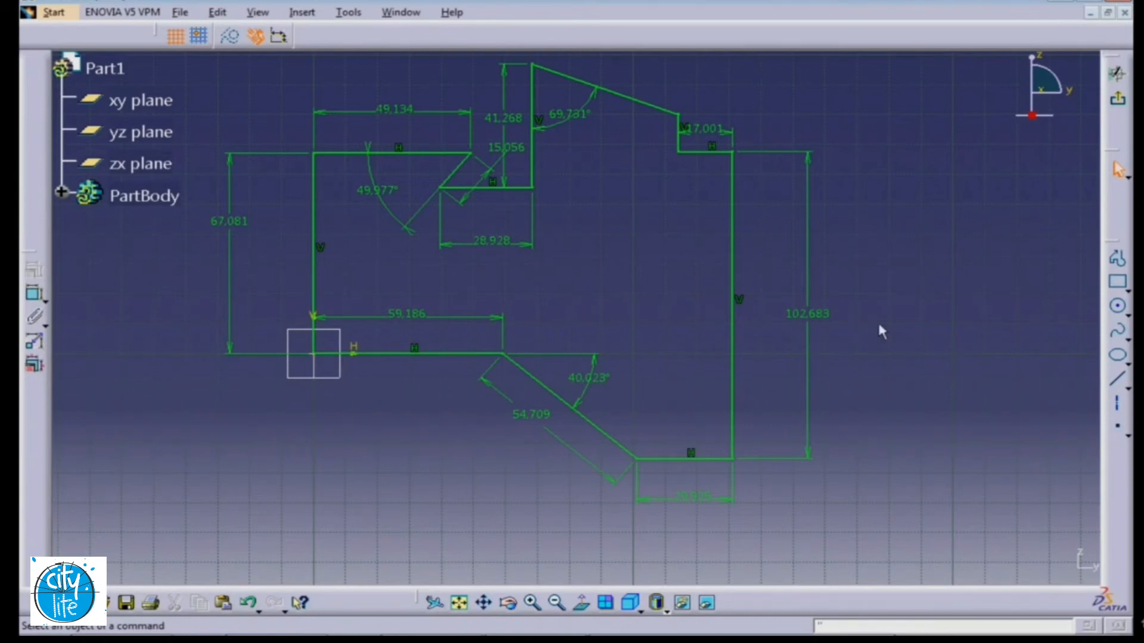
mouse_move(786, 200)
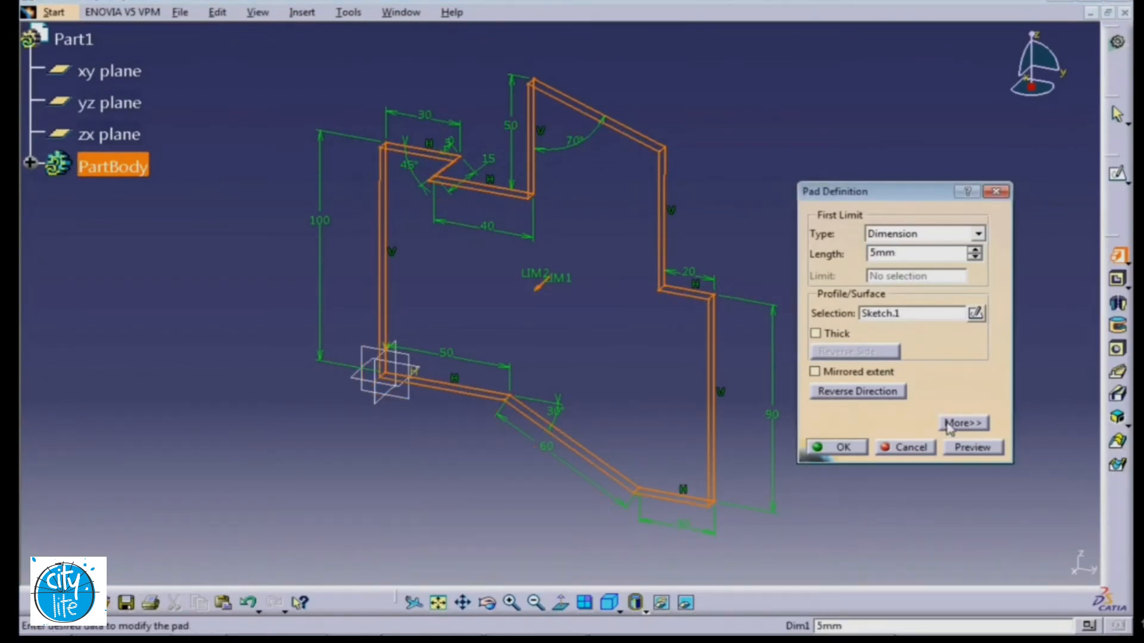
click(971, 447)
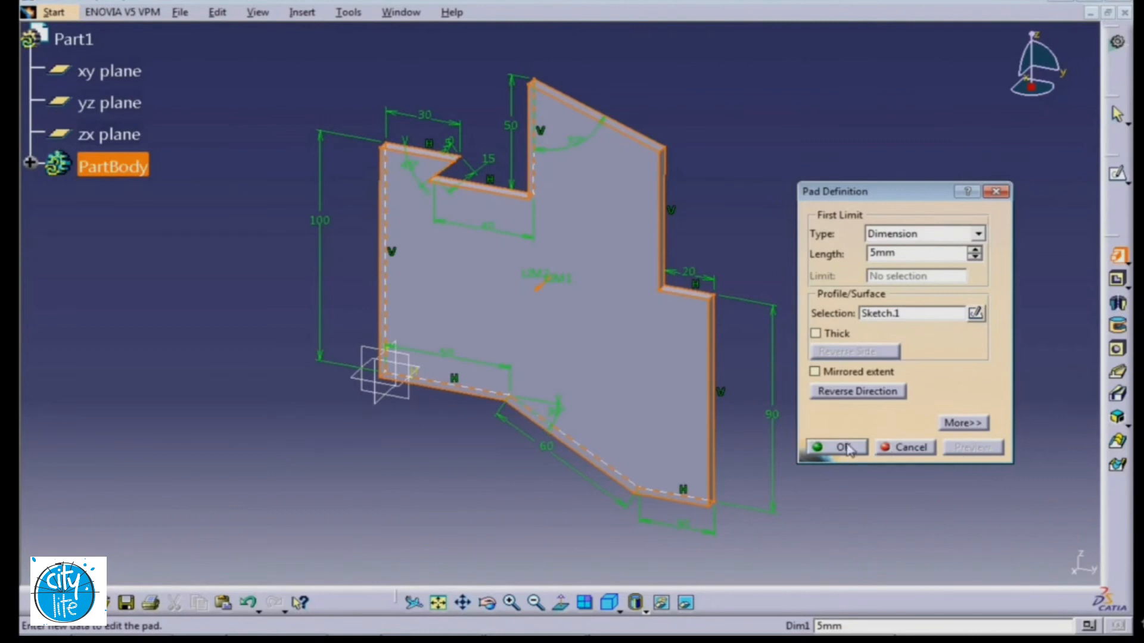
click(839, 447)
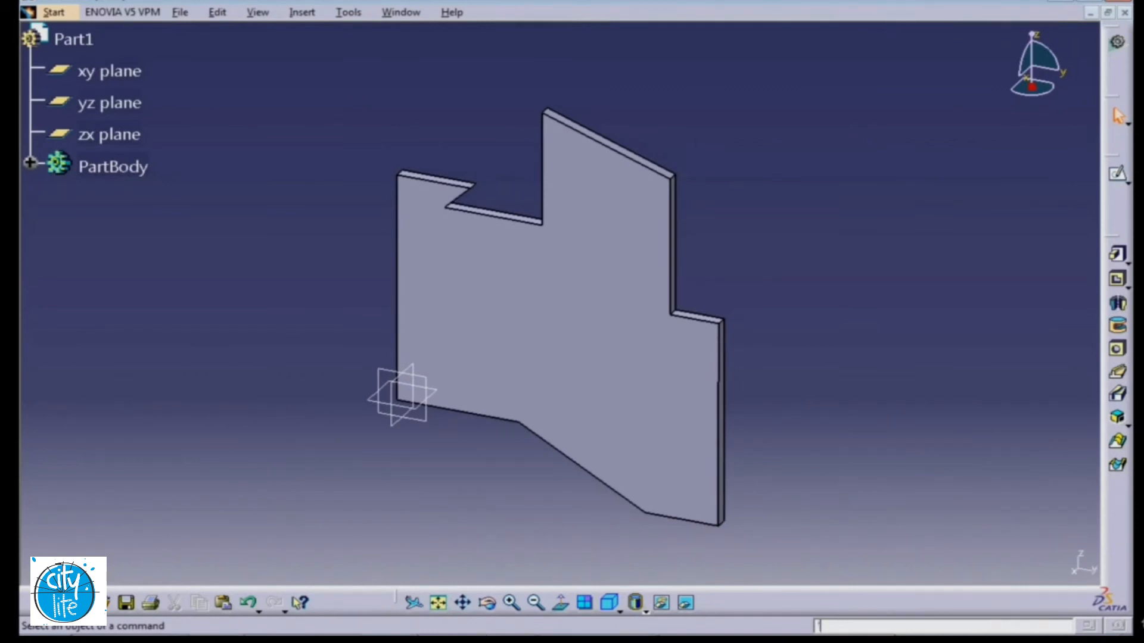
mouse_move(869, 489)
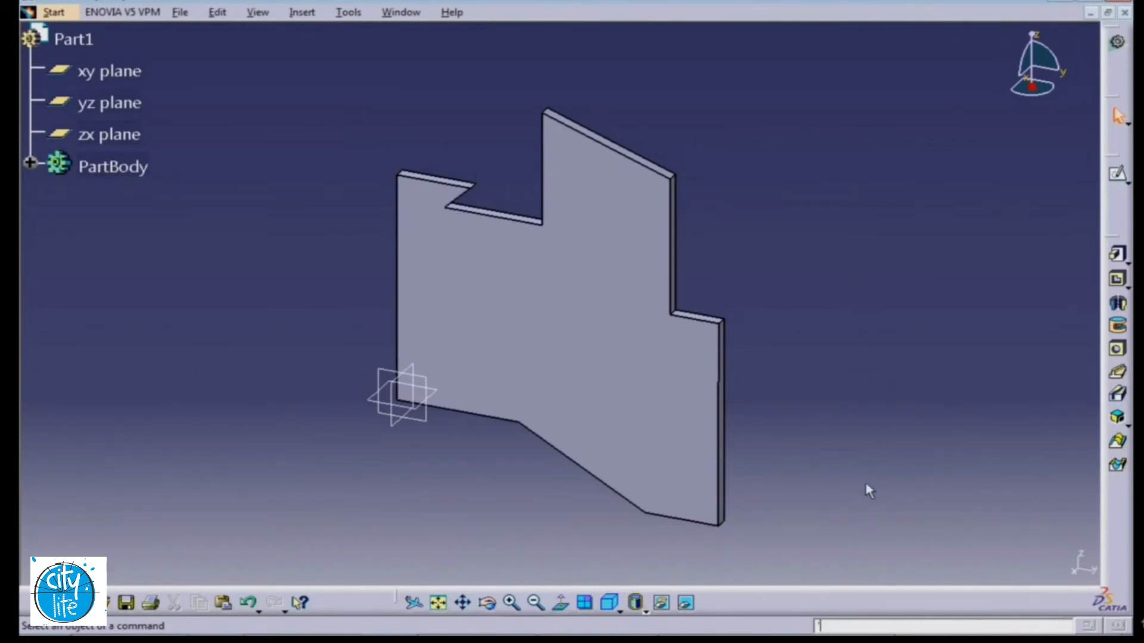
mouse_move(488, 471)
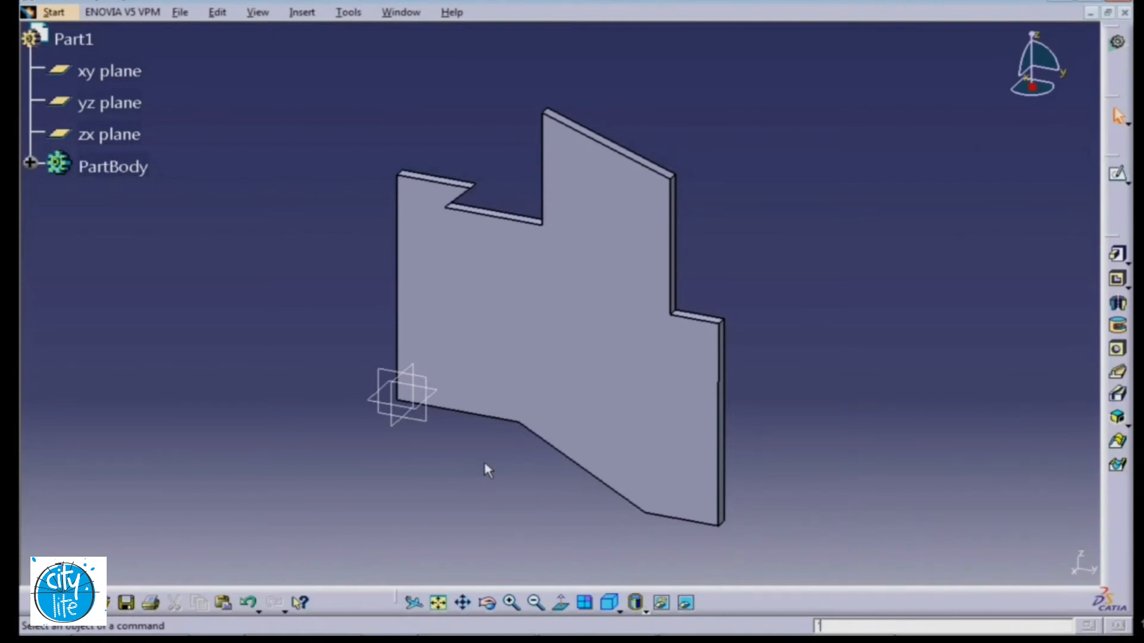
mouse_move(206, 174)
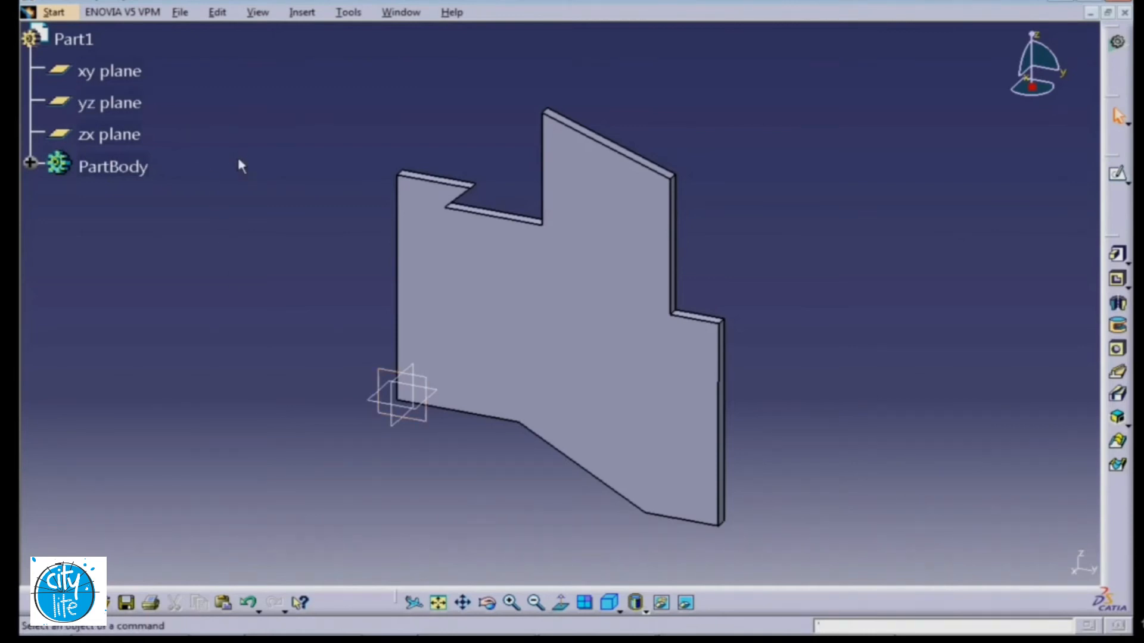
mouse_move(347, 85)
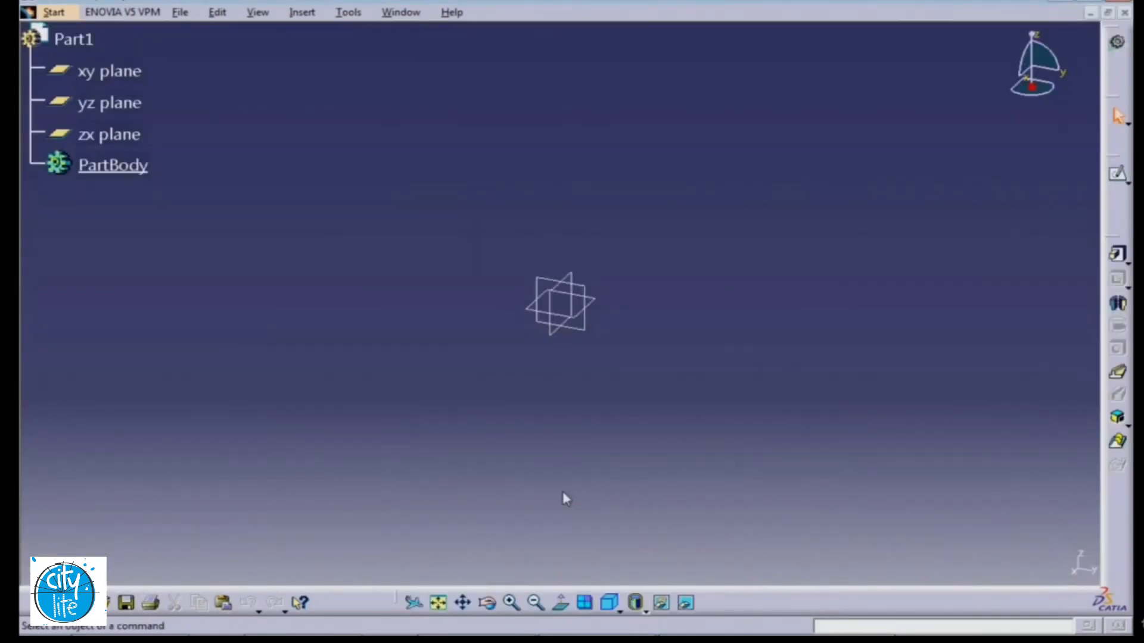
mouse_move(674, 429)
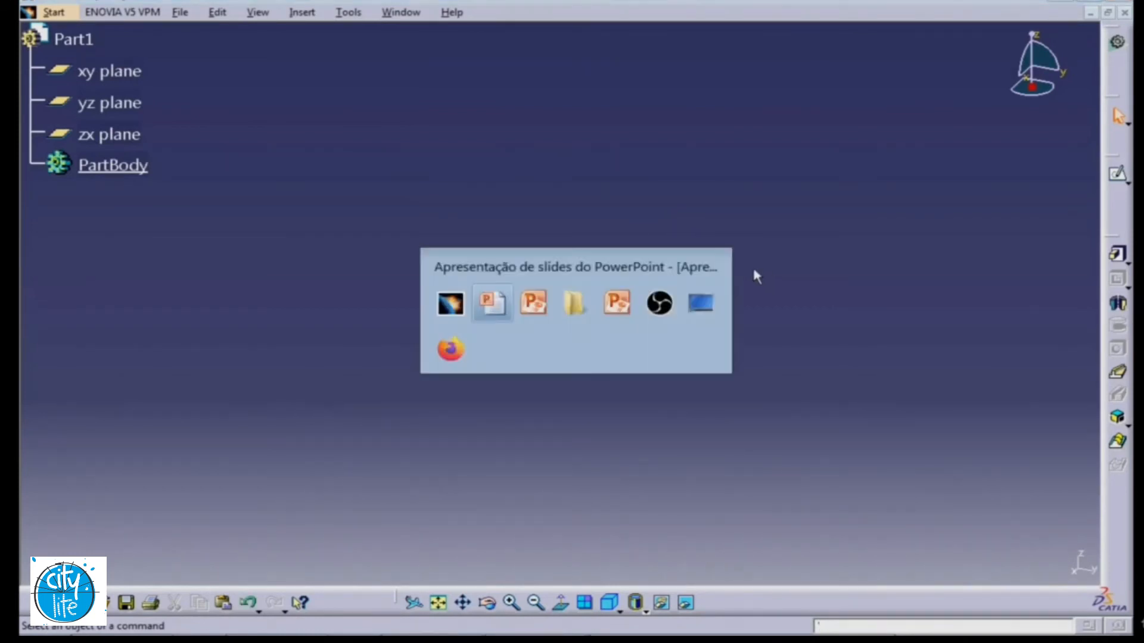
Select the zx plane in the specification tree as the support for the new sketch.
click(491, 301)
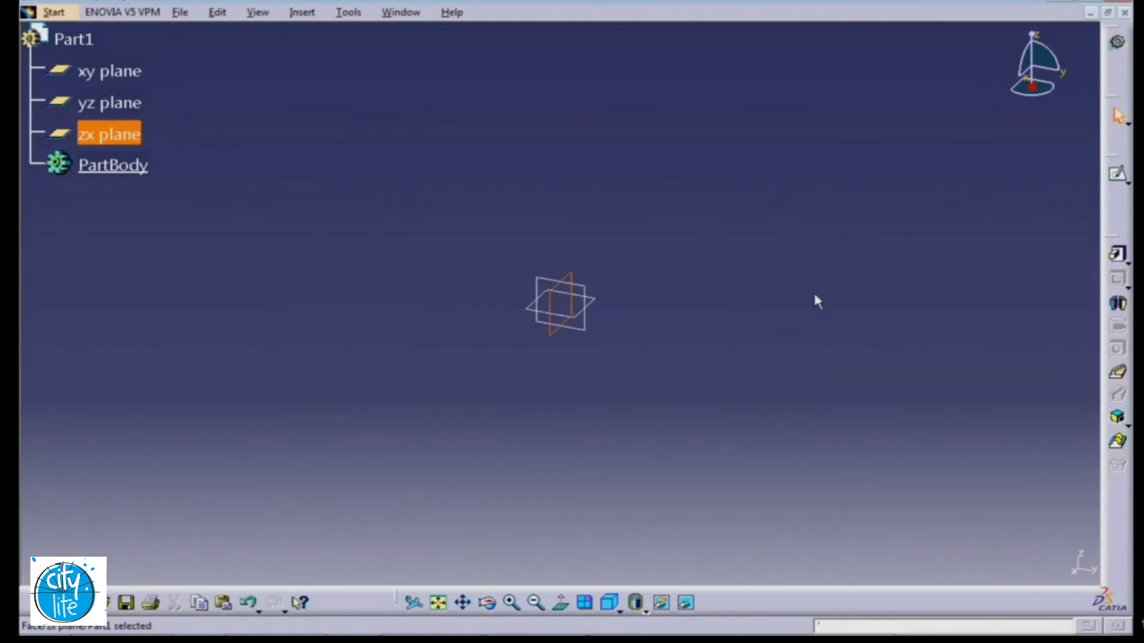
mouse_move(654, 327)
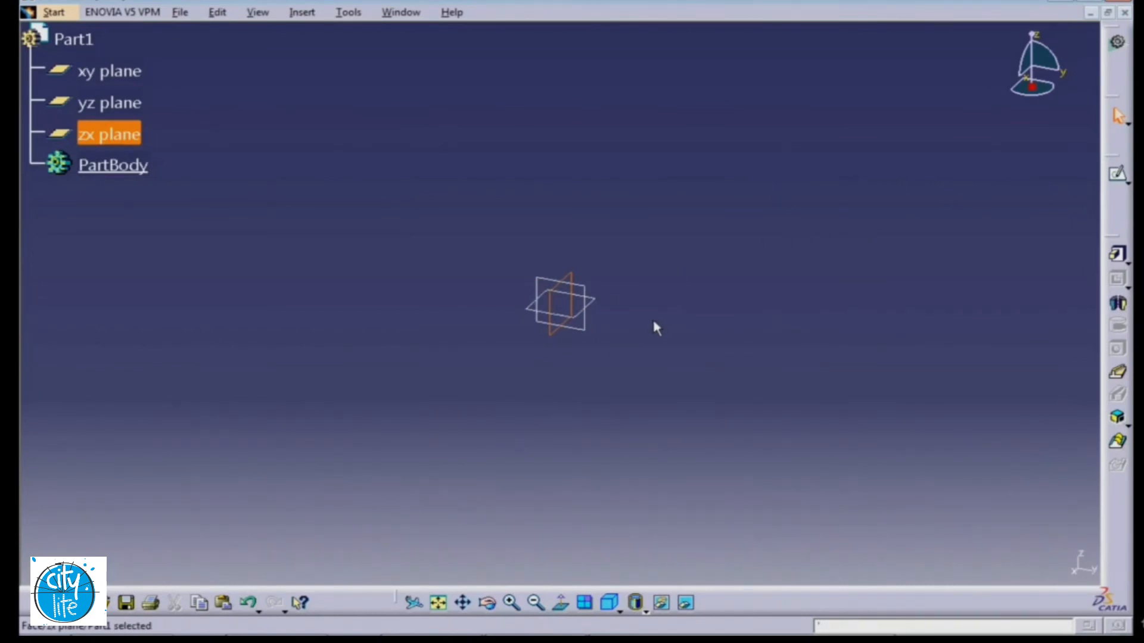
mouse_move(1012, 181)
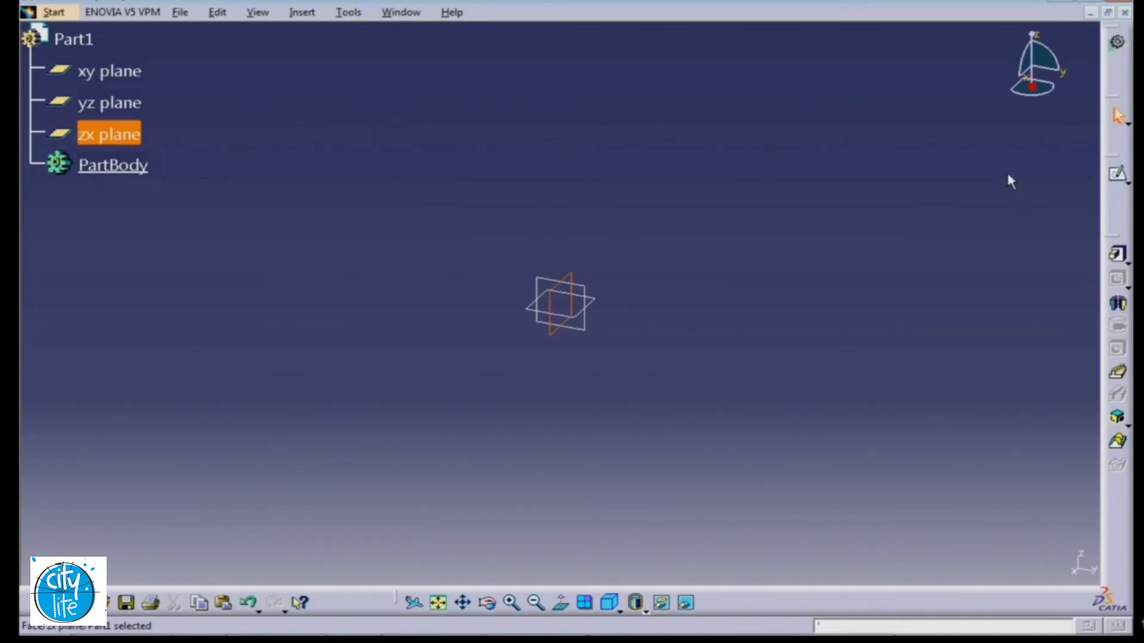
mouse_move(609, 182)
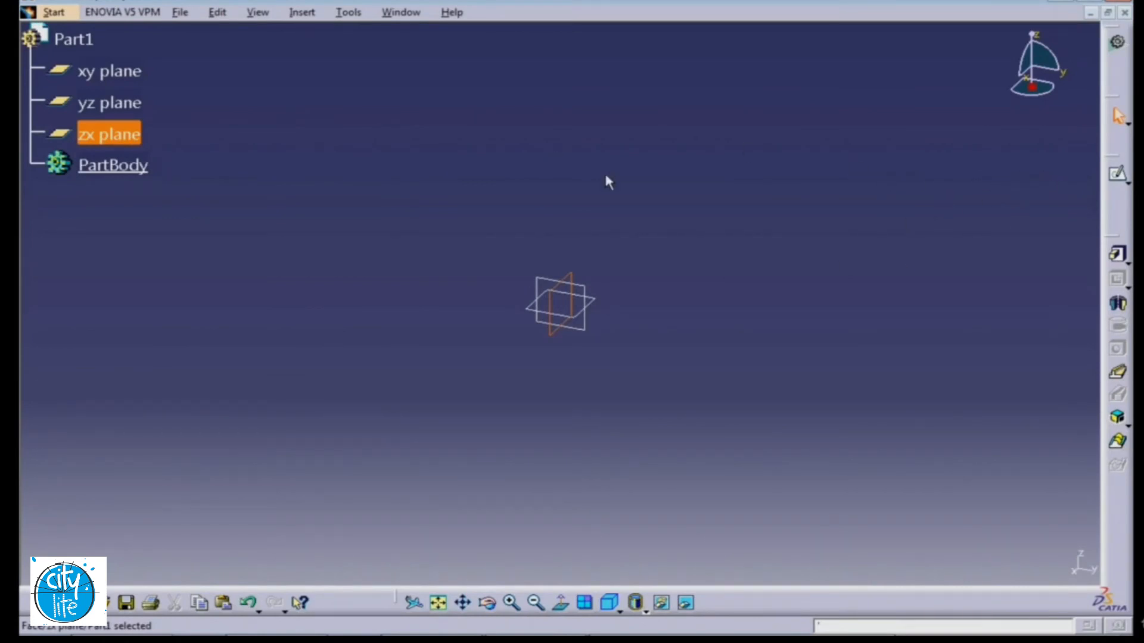
mouse_move(588, 368)
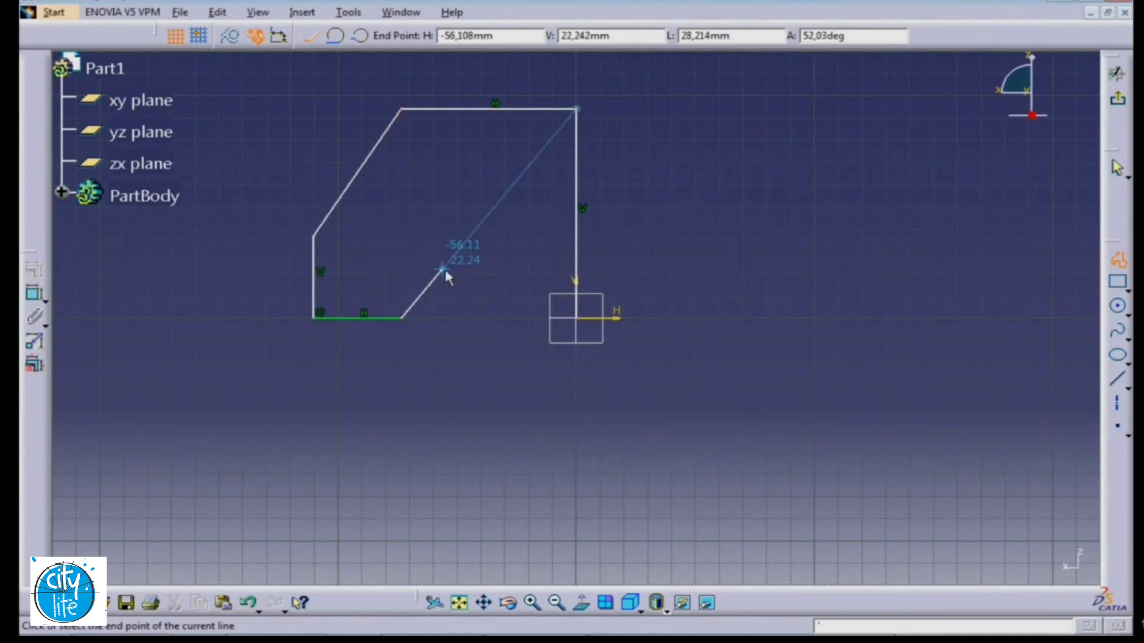
mouse_move(446, 258)
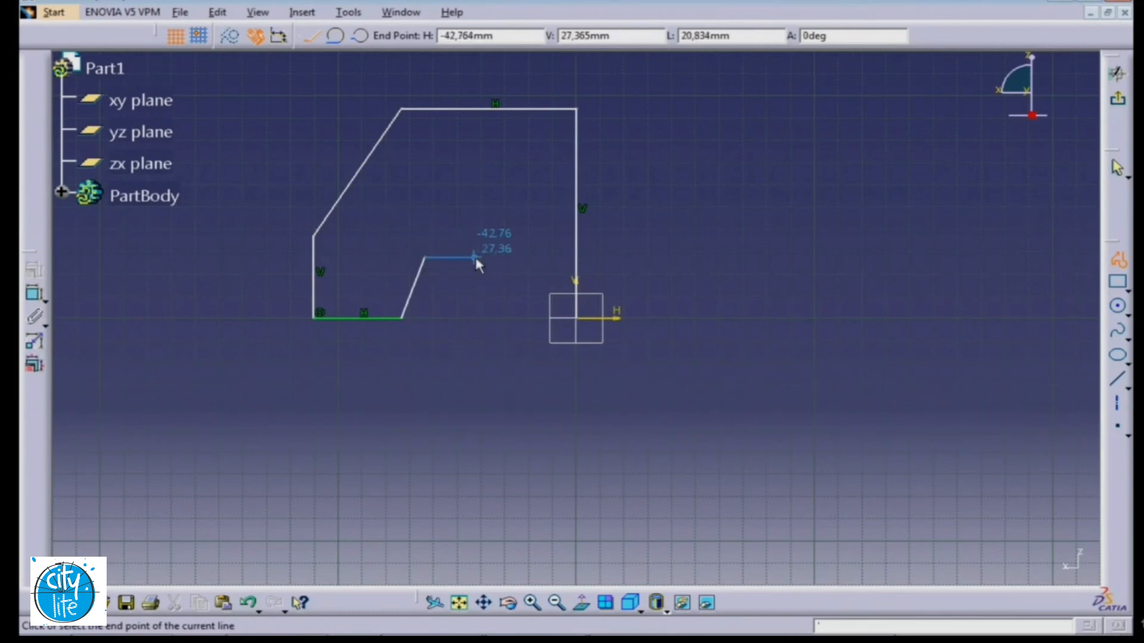
Place the next corner of the trapezoidal notch while tracing the closed profile.
click(474, 259)
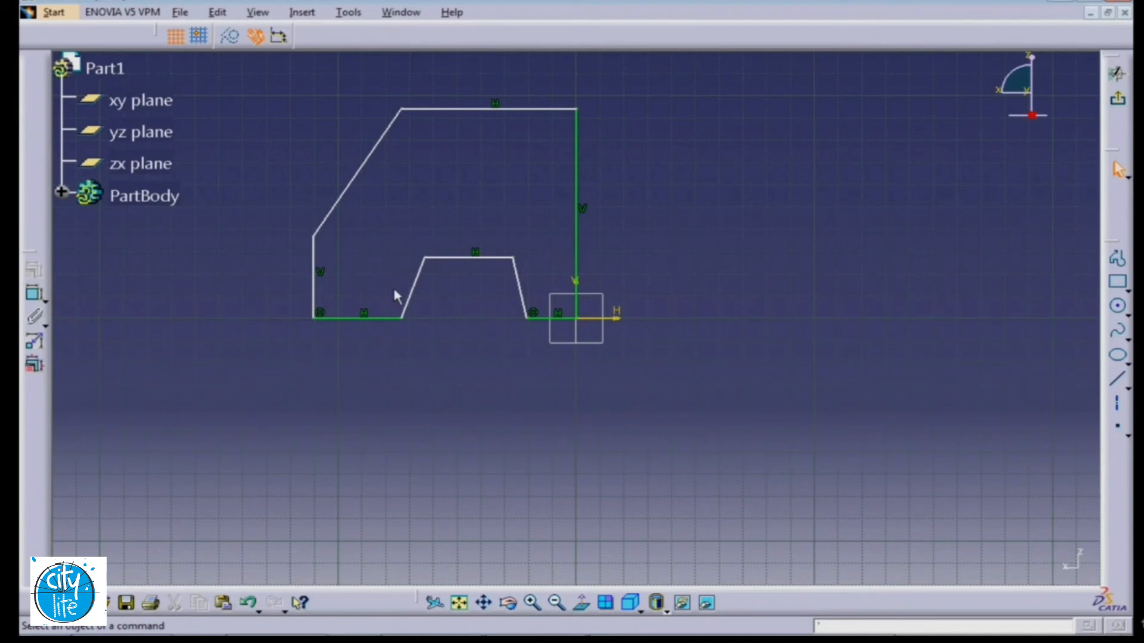
mouse_move(480, 352)
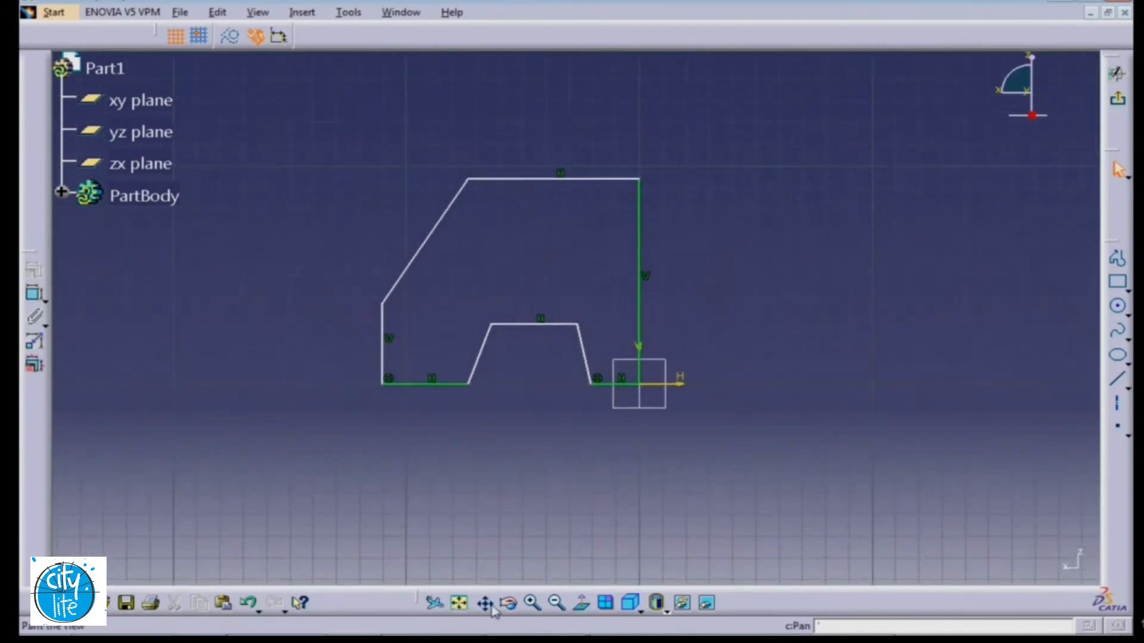
Dimension the profile: overall height, slant angle, bottom-left width, notch flank angle and notch top width.
click(533, 603)
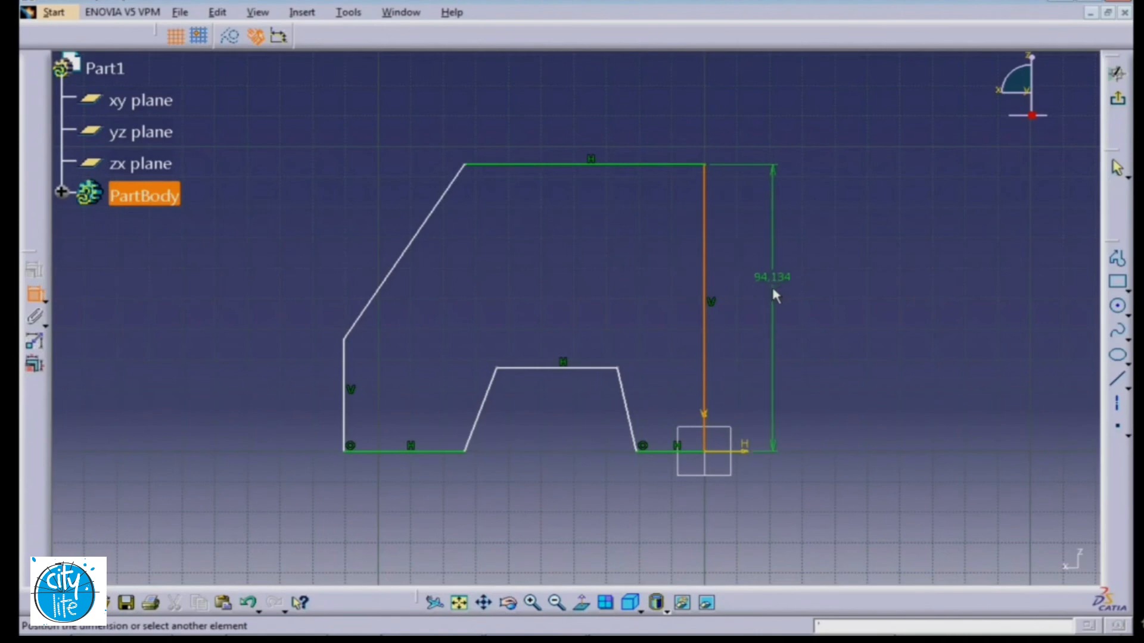
click(780, 292)
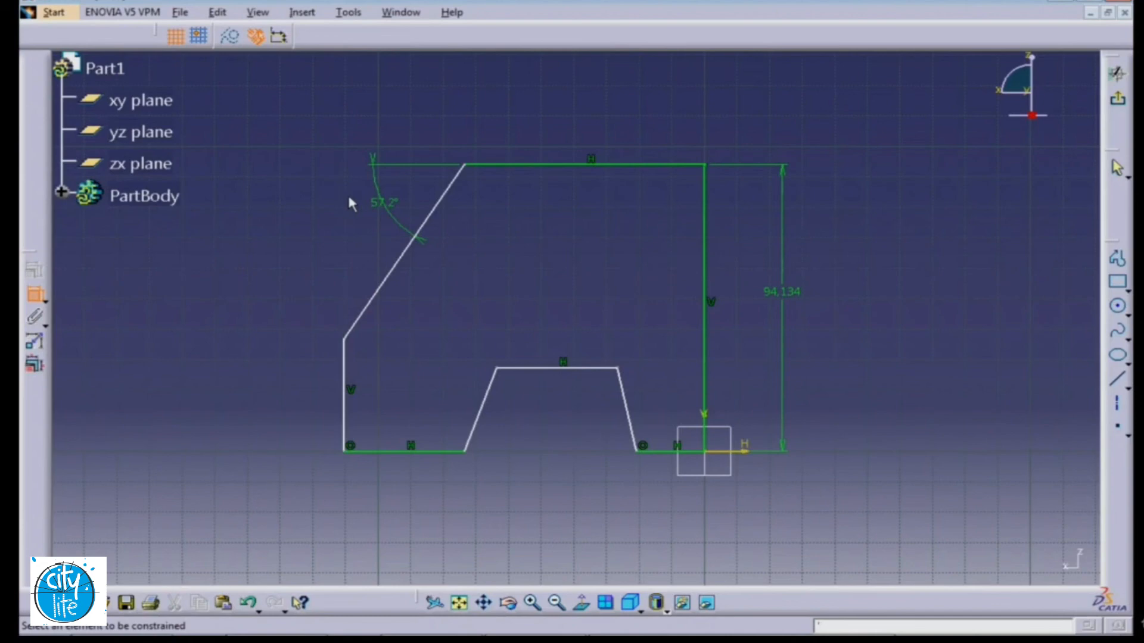
click(343, 372)
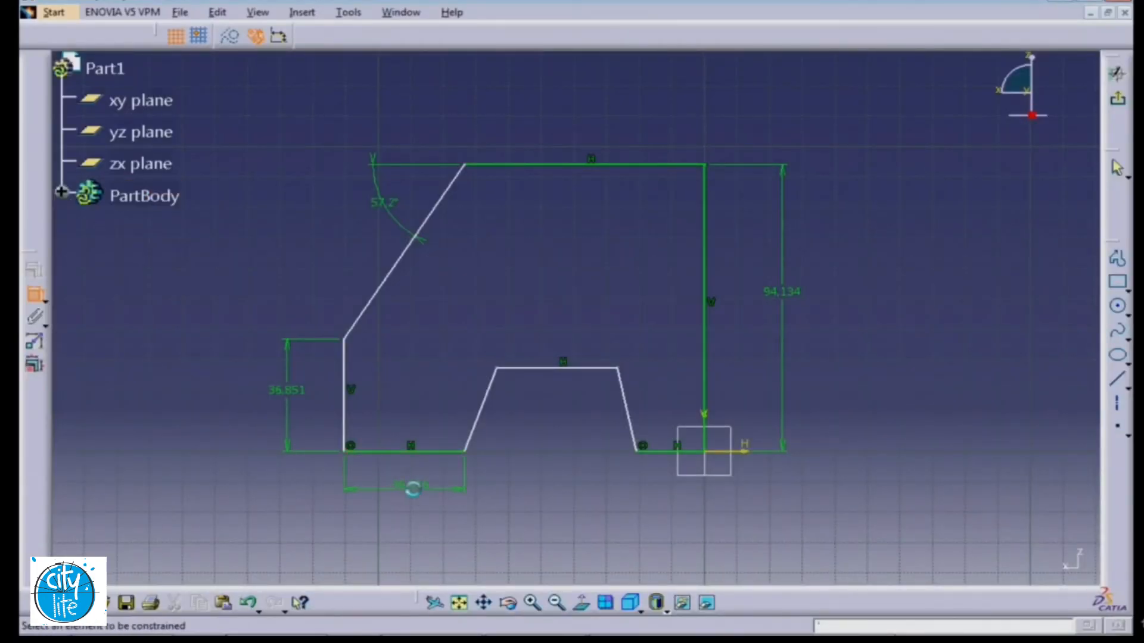
click(405, 453)
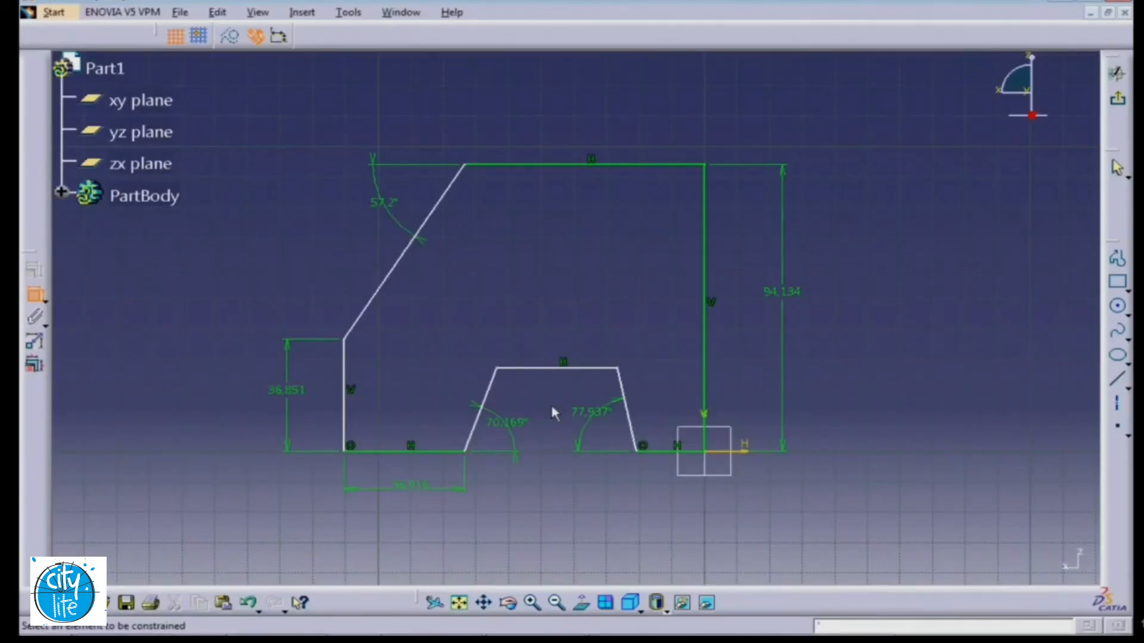
click(557, 361)
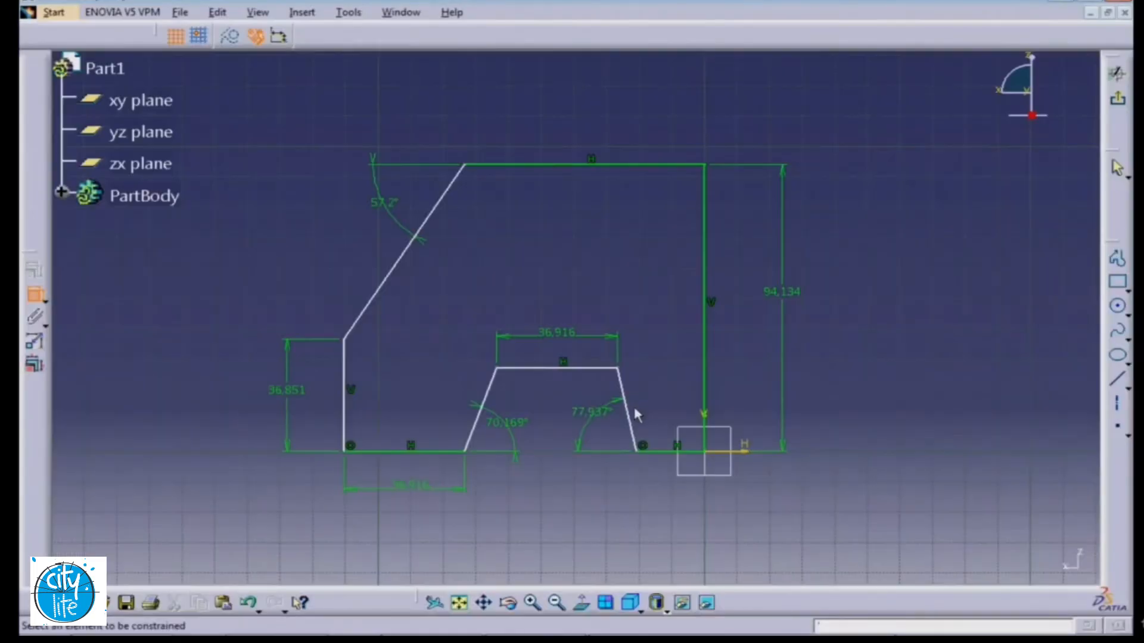
click(554, 370)
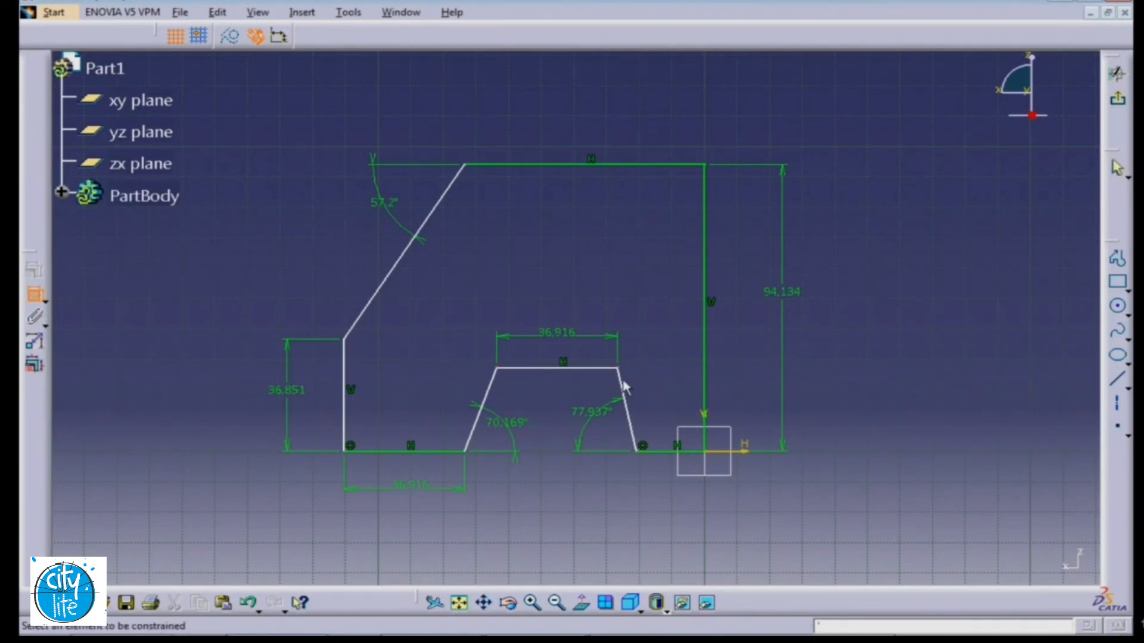
Dimension the right-side step at 40 and clear the selection, leaving the profile fully constrained.
click(623, 408)
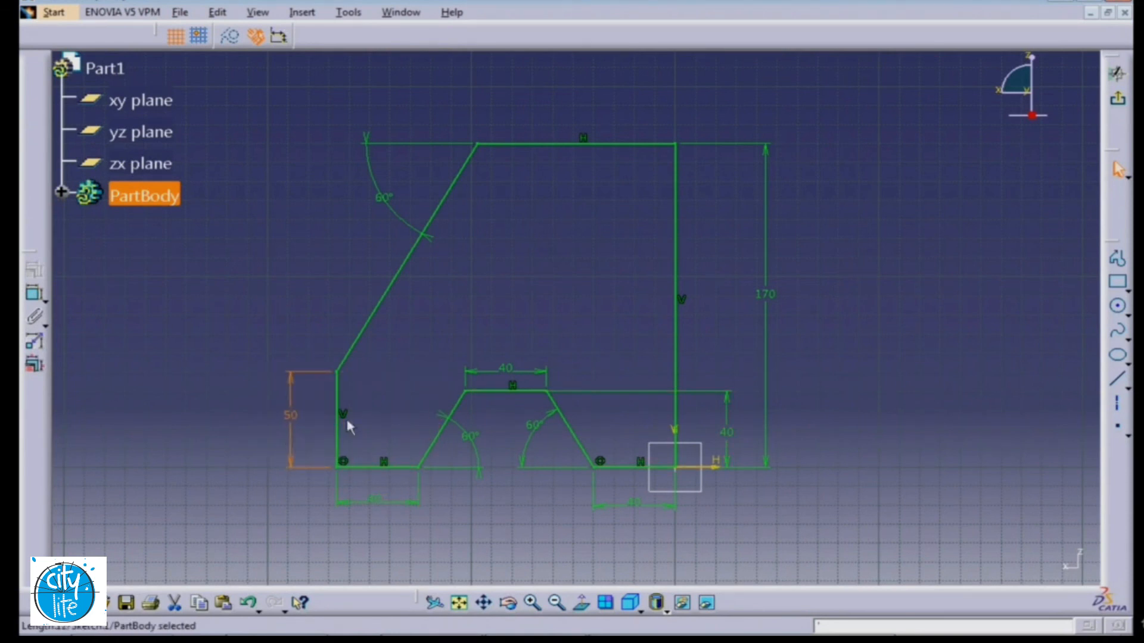
click(392, 336)
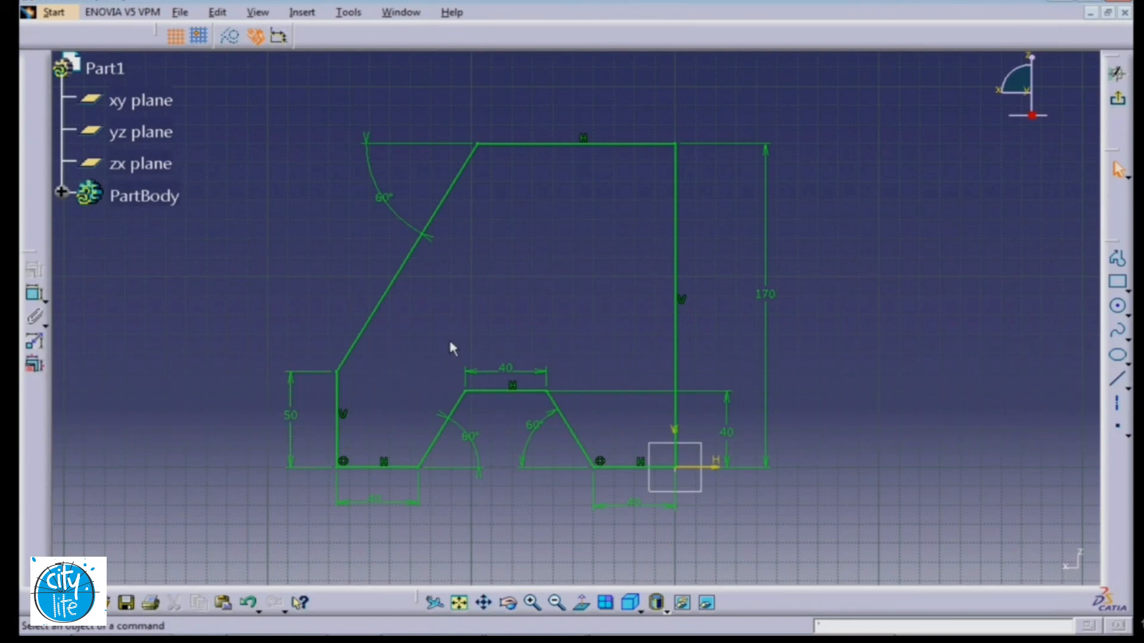
mouse_move(505, 326)
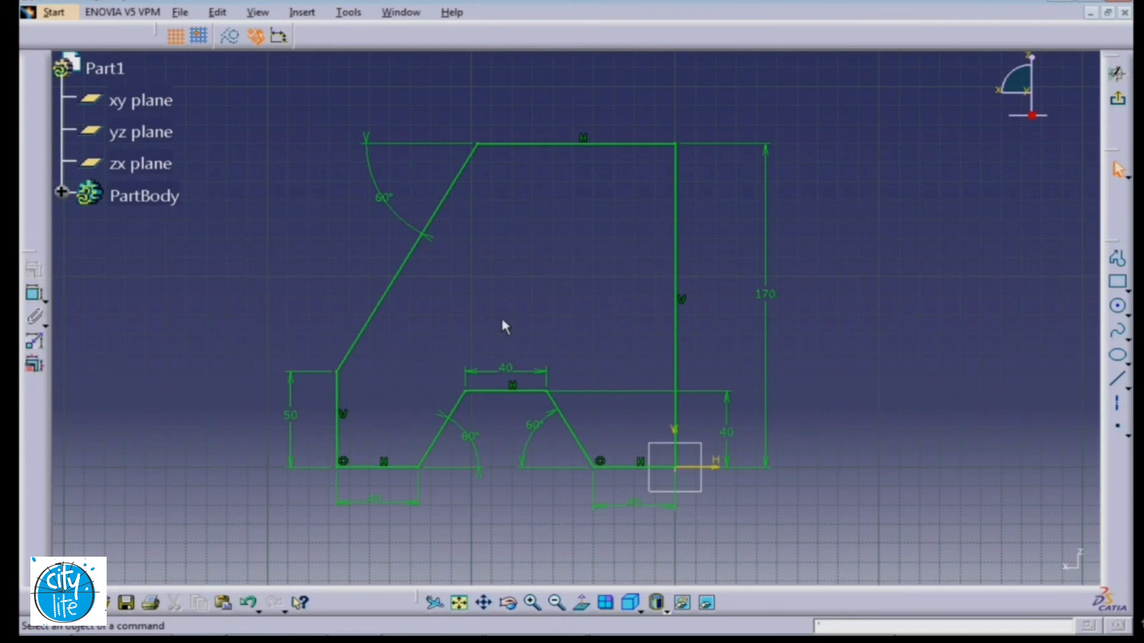
mouse_move(570, 308)
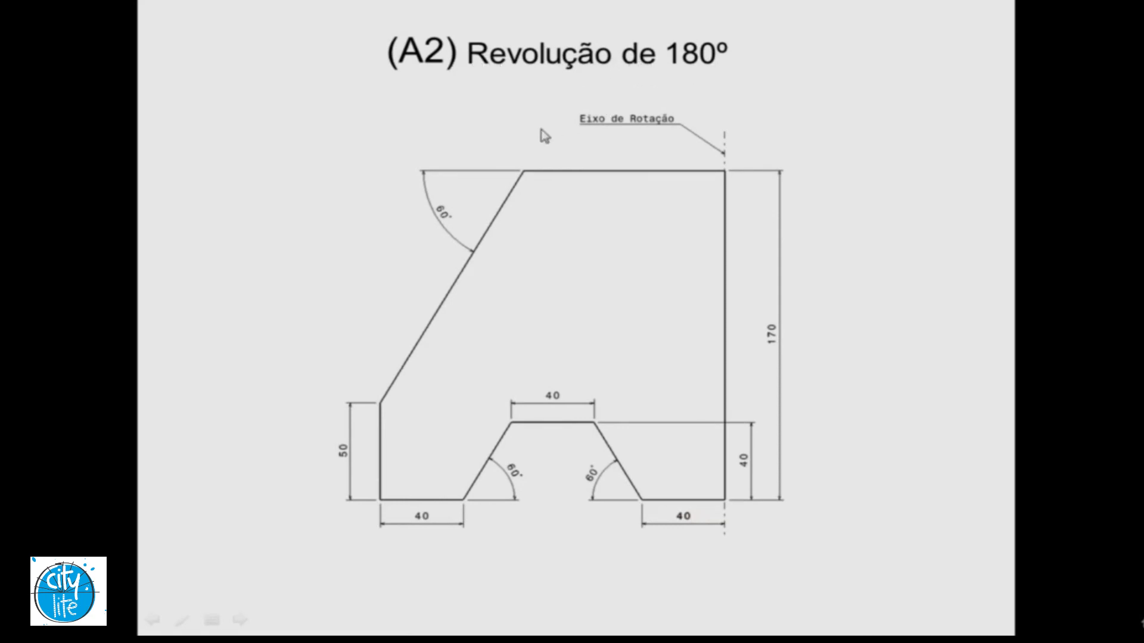
mouse_move(732, 162)
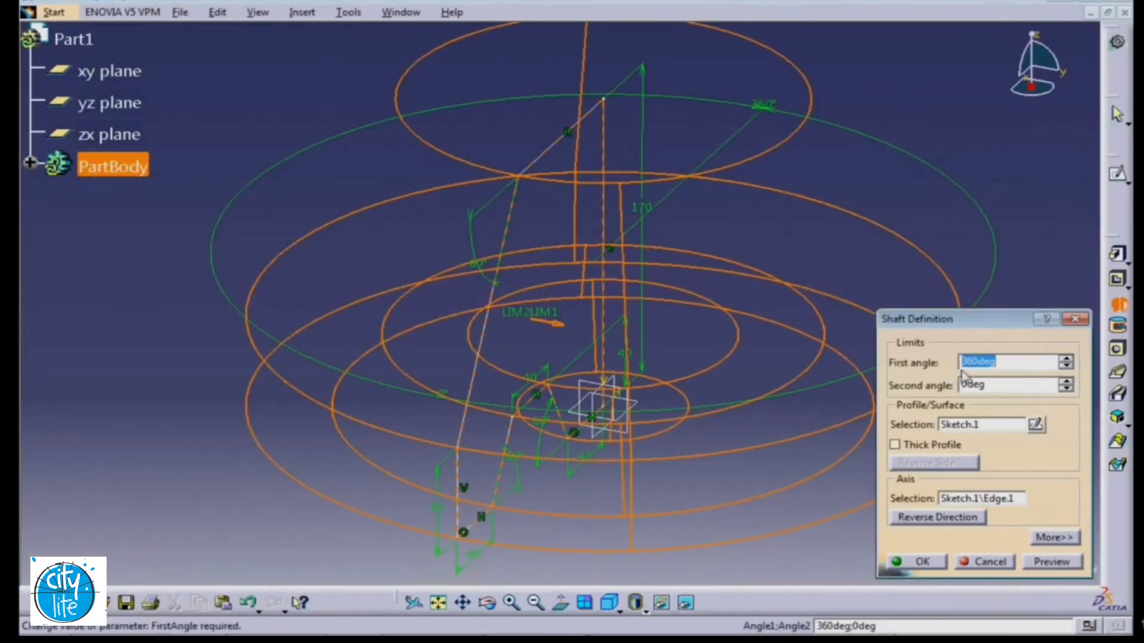
Revolve the profile with Shaft at a first angle of 180deg, preview and confirm the half-round solid.
text(18)
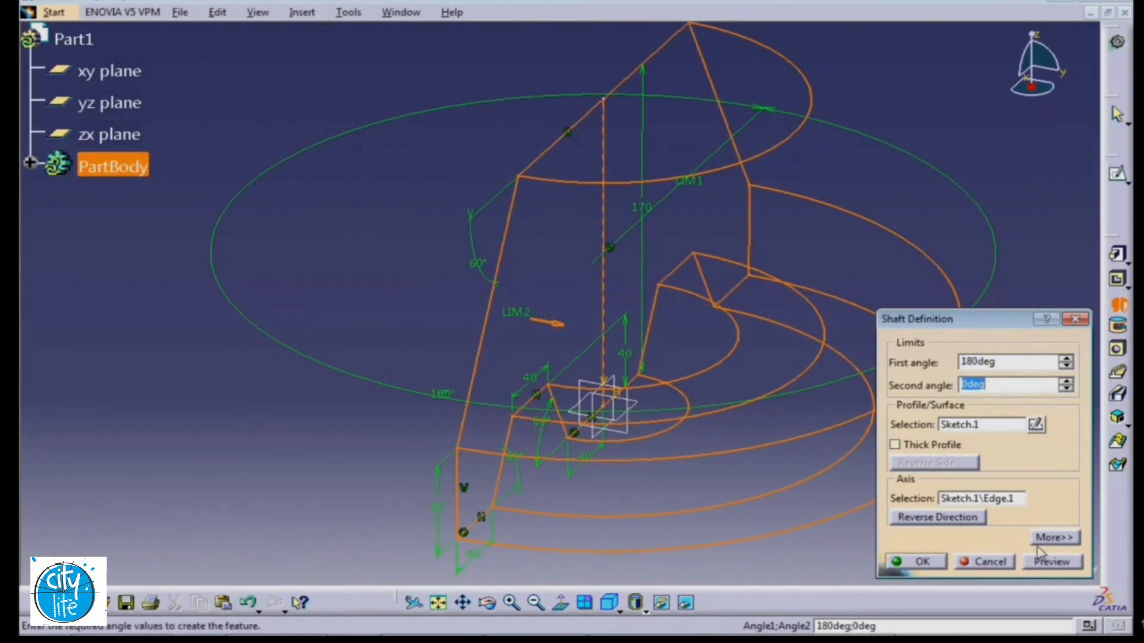
click(1051, 561)
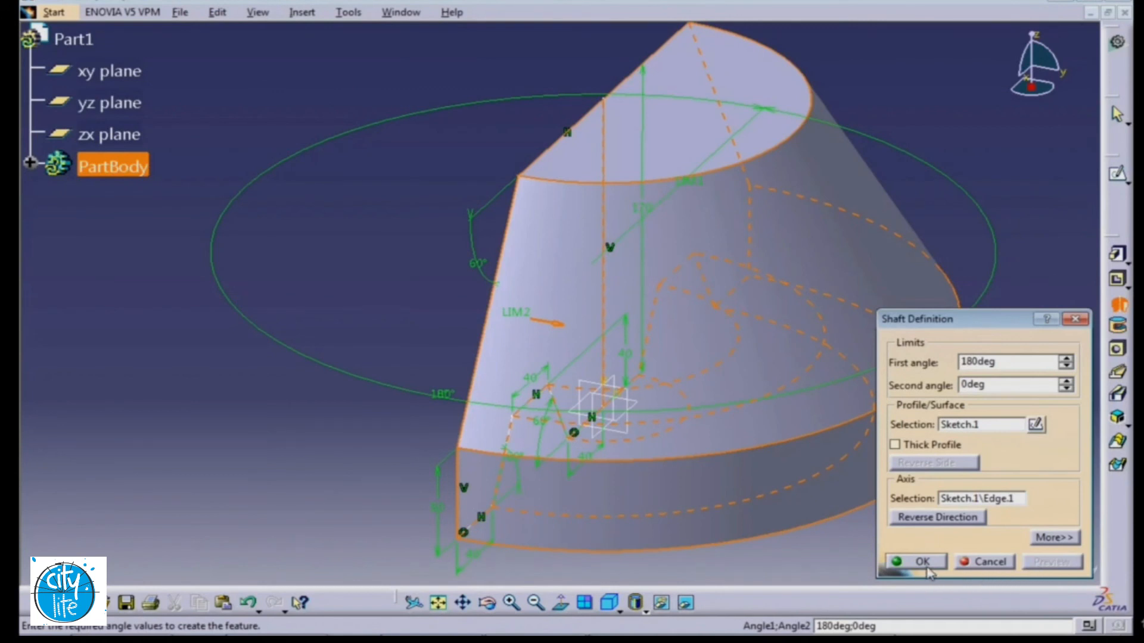
click(920, 562)
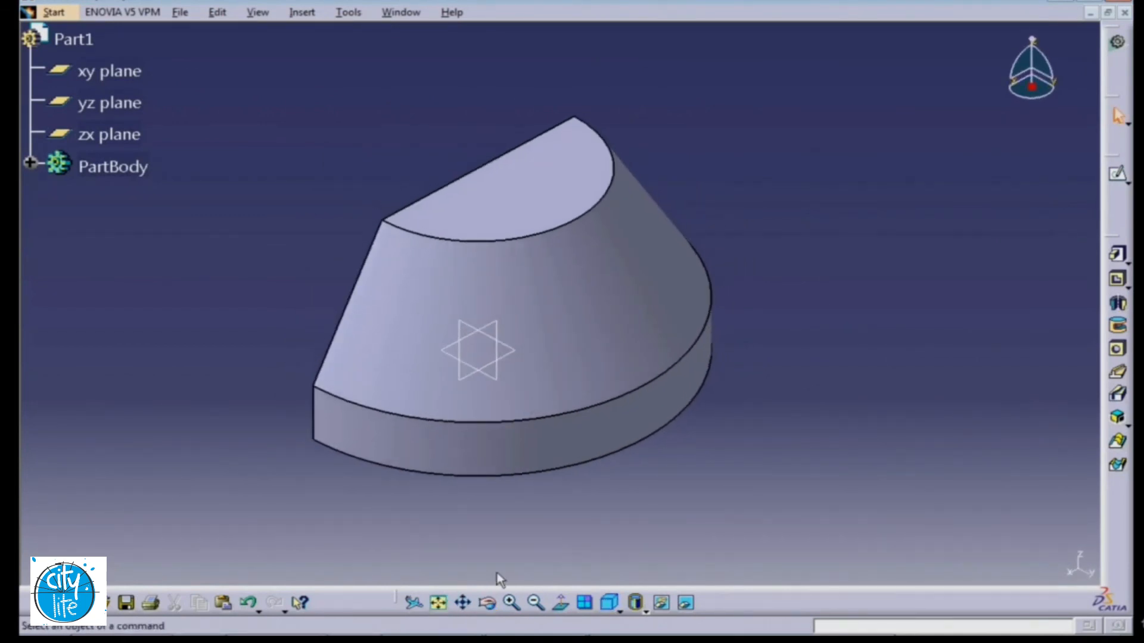
mouse_move(773, 362)
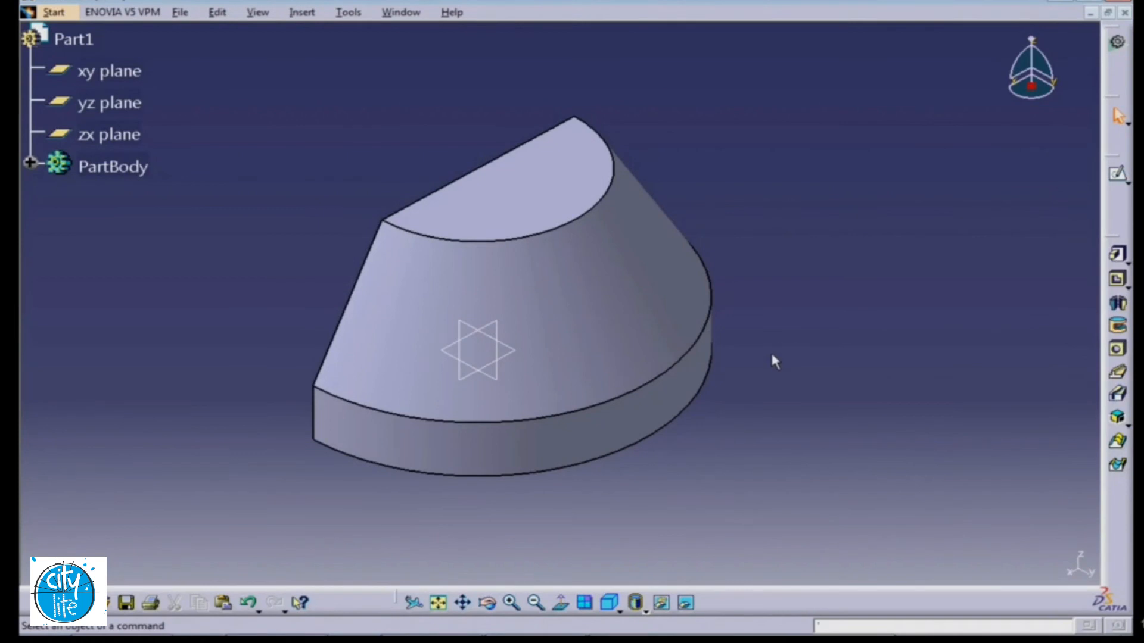
mouse_move(1003, 337)
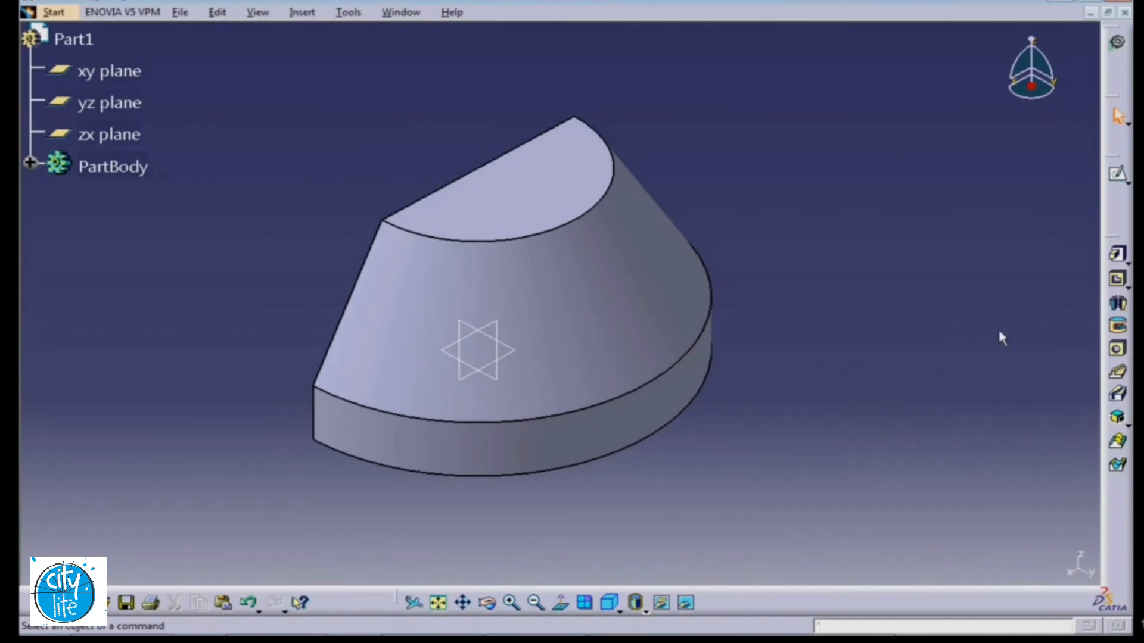
mouse_move(873, 105)
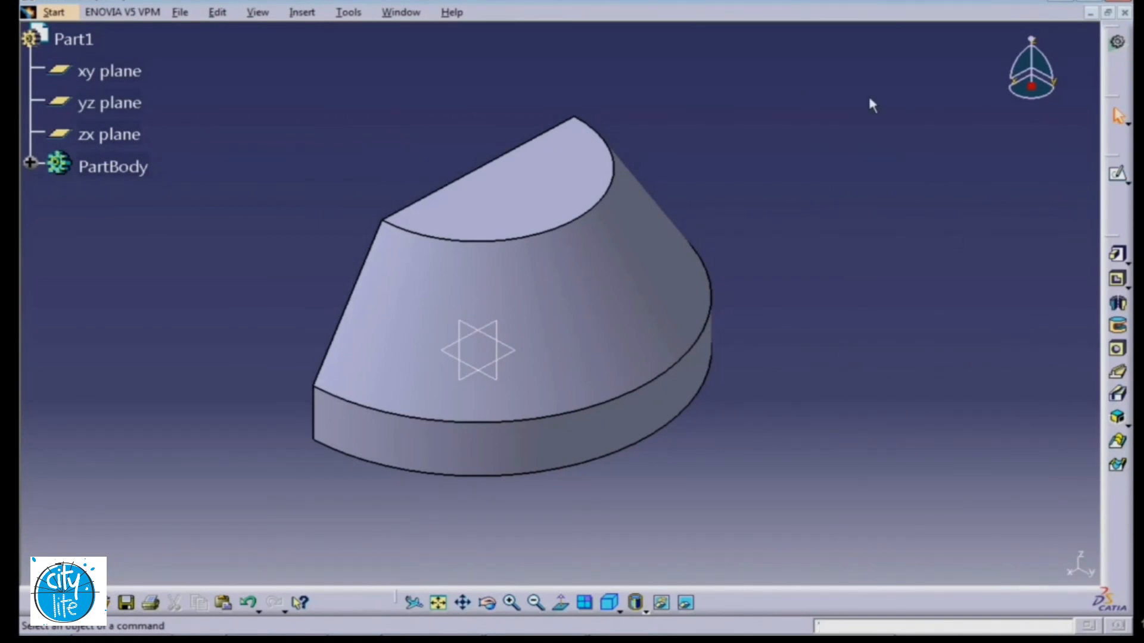